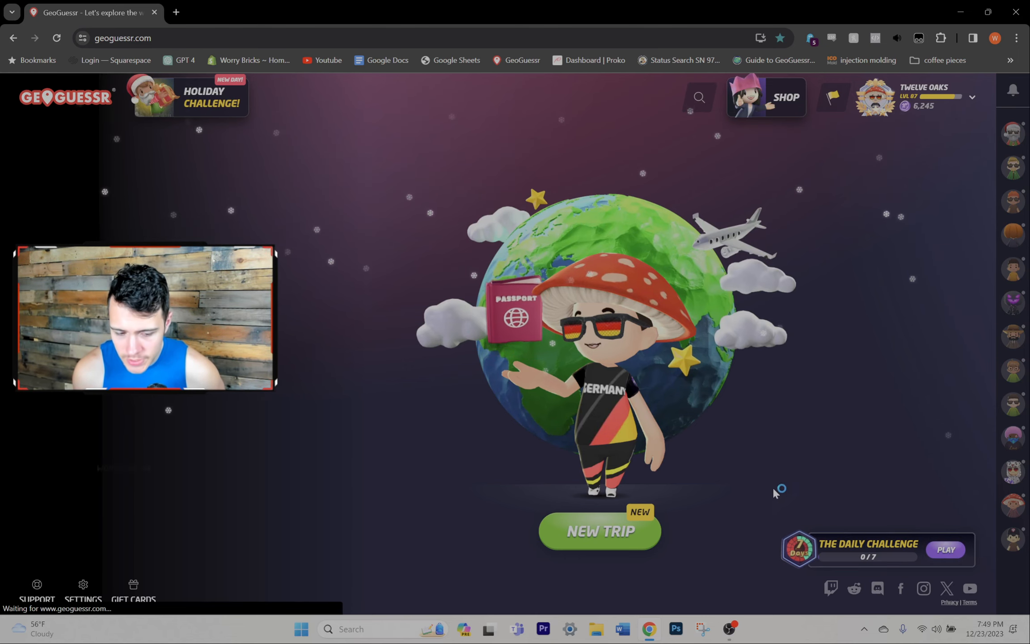
Open the Daily Challenge page from the home screen
{"action": "left_click", "coordinate": [944, 553]}
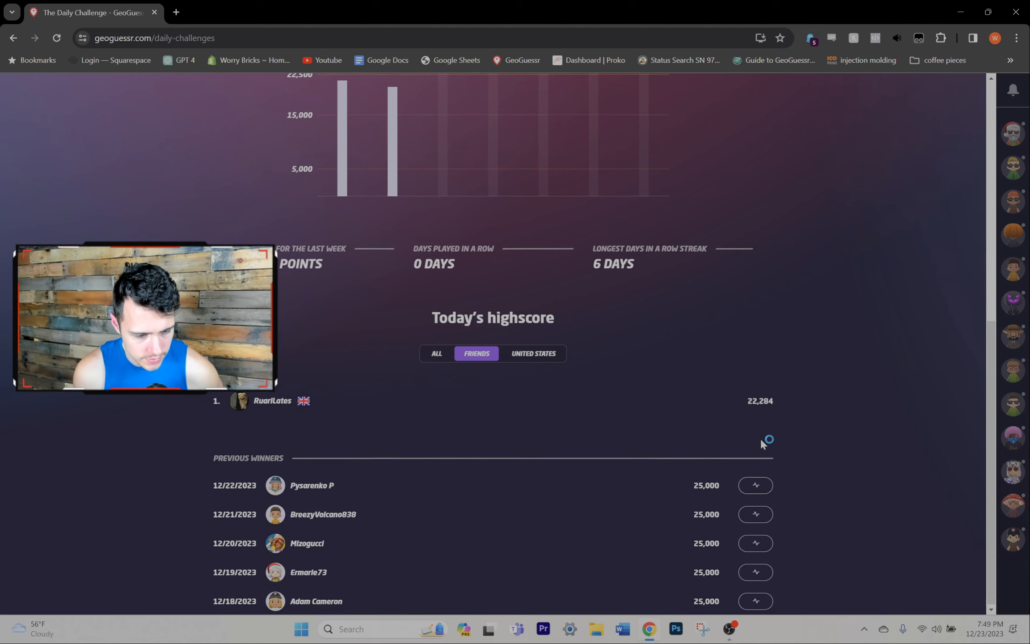
{"action": "scroll", "scroll_direction": "up", "scroll_amount": 3}
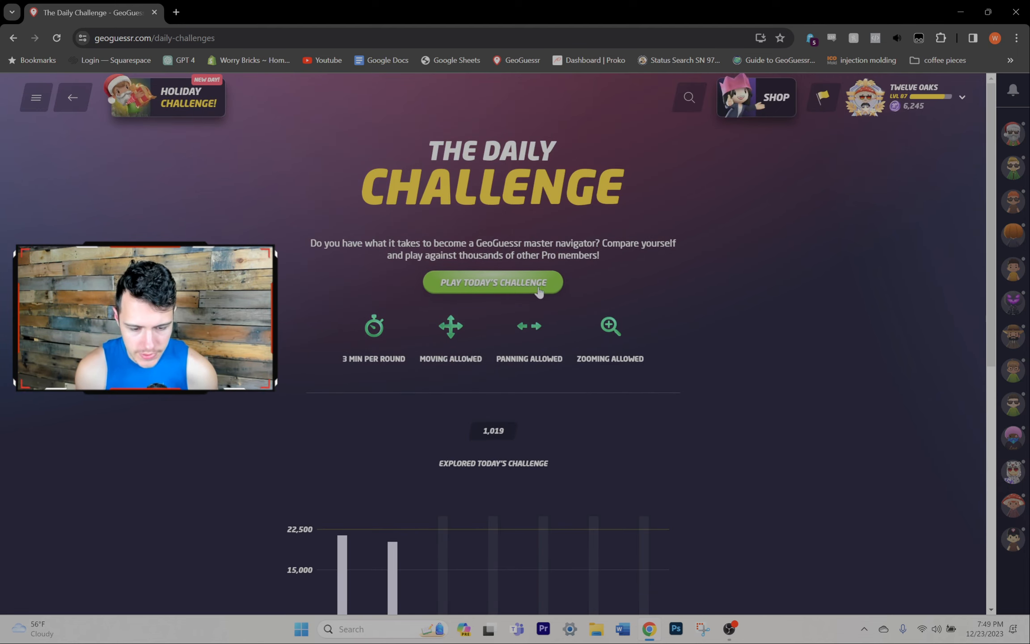
Start today's challenge and walk down the concrete road past the yellow bus and shop
{"action": "left_click", "coordinate": [492, 282]}
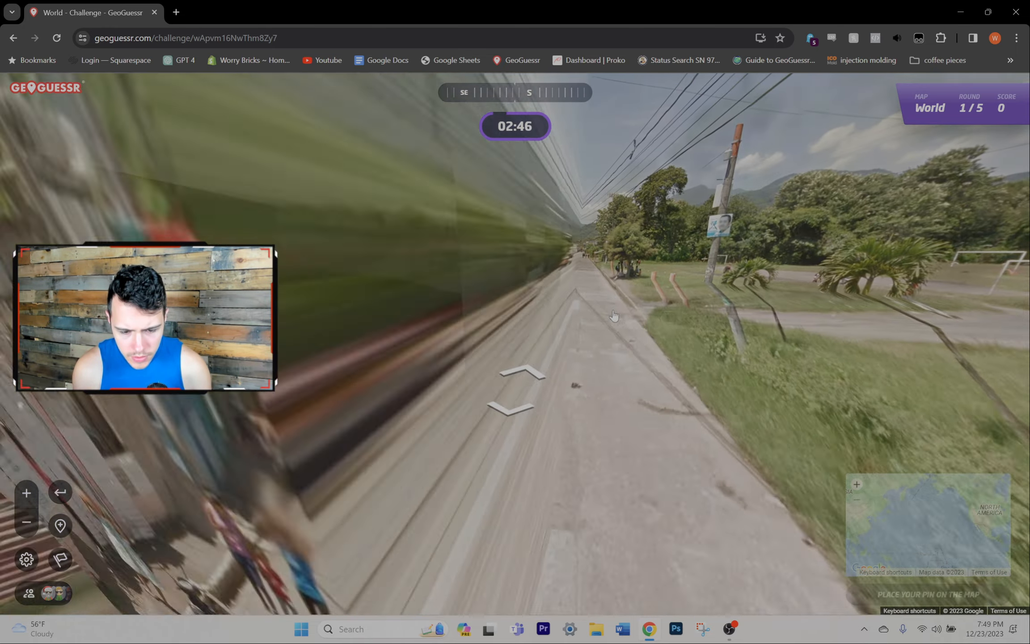
{"action": "left_click", "coordinate": [518, 373]}
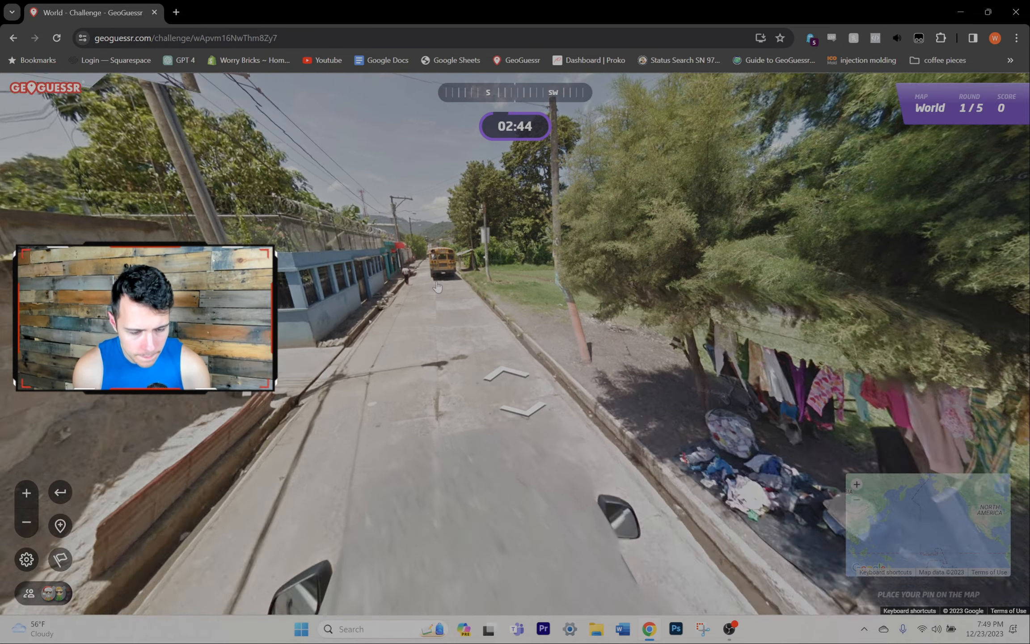
{"action": "left_click", "coordinate": [511, 379]}
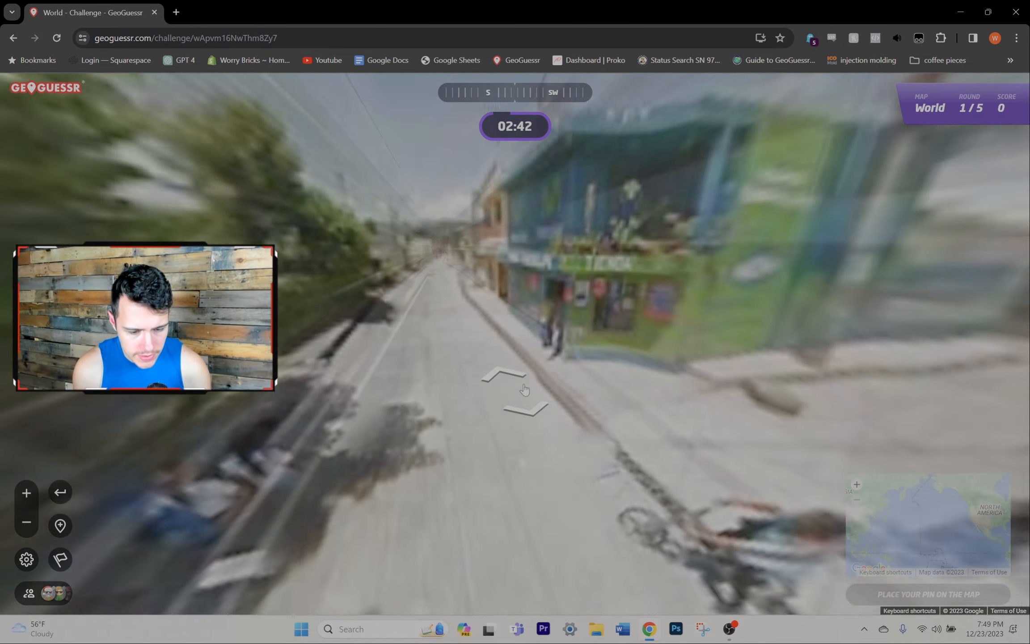
{"action": "left_click", "coordinate": [514, 374]}
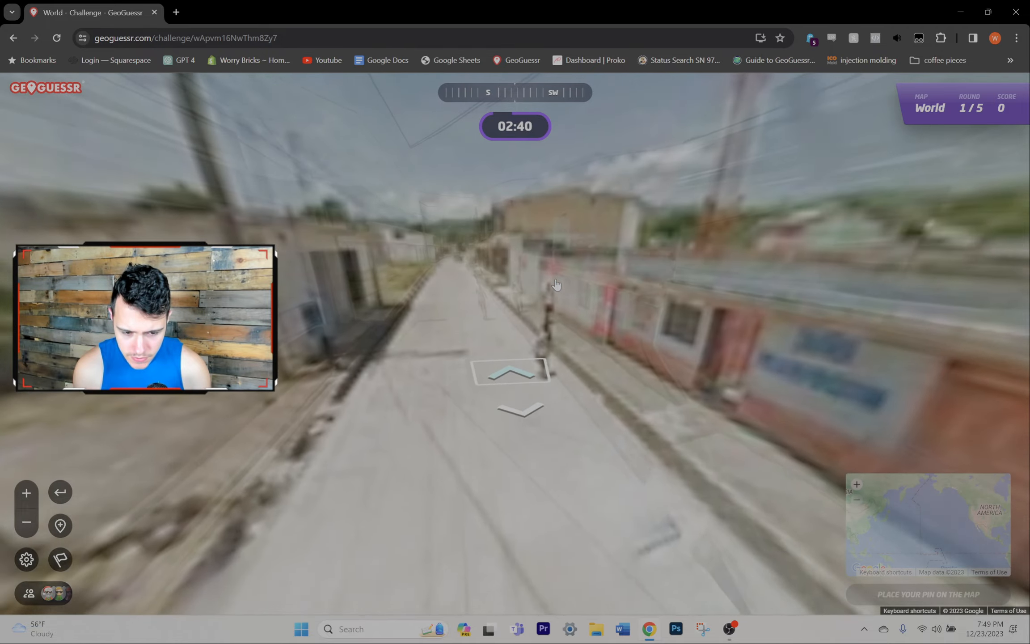
{"action": "left_click", "coordinate": [512, 373]}
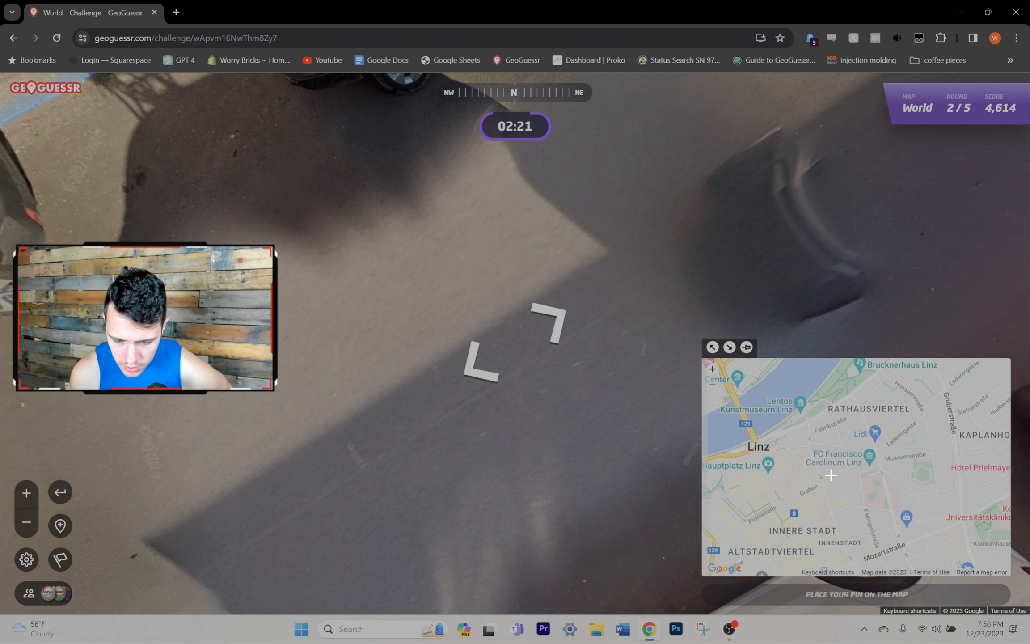
Check the guess map near Linz harbour and walk along the grey fence toward the gate
{"action": "left_click_drag", "start_coordinate": [831, 475], "coordinate": [906, 479]}
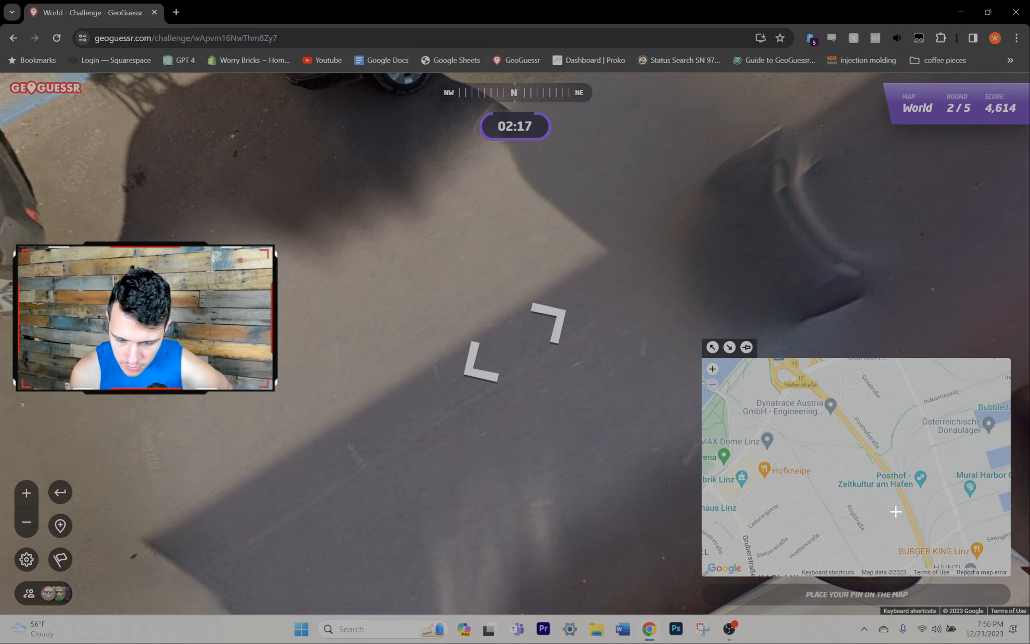
{"action": "scroll", "scroll_direction": "down", "scroll_amount": 3}
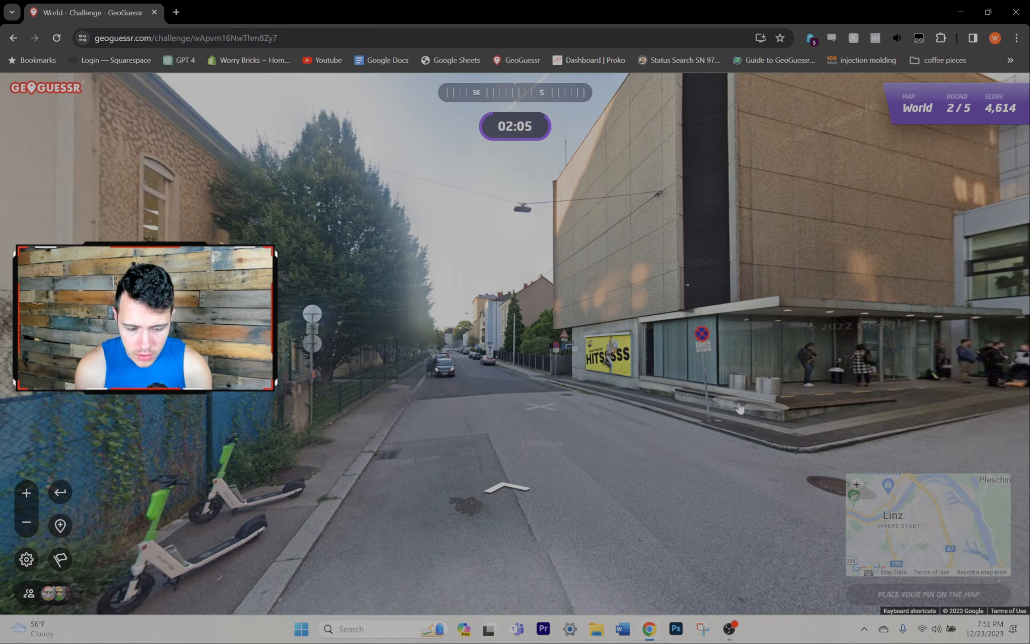
{"action": "left_click", "coordinate": [506, 489]}
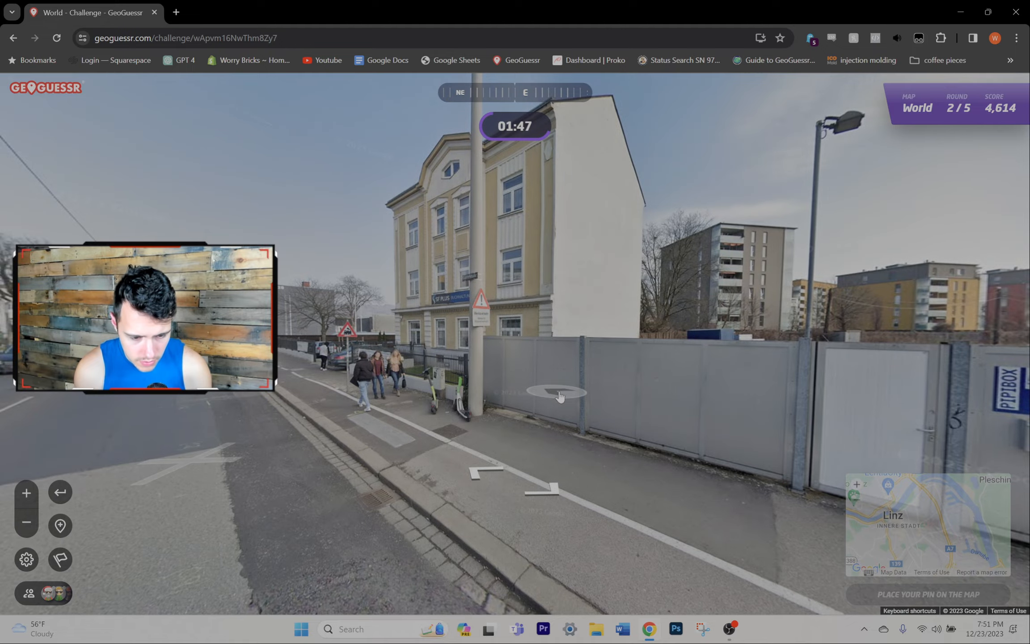
{"action": "left_click", "coordinate": [558, 392]}
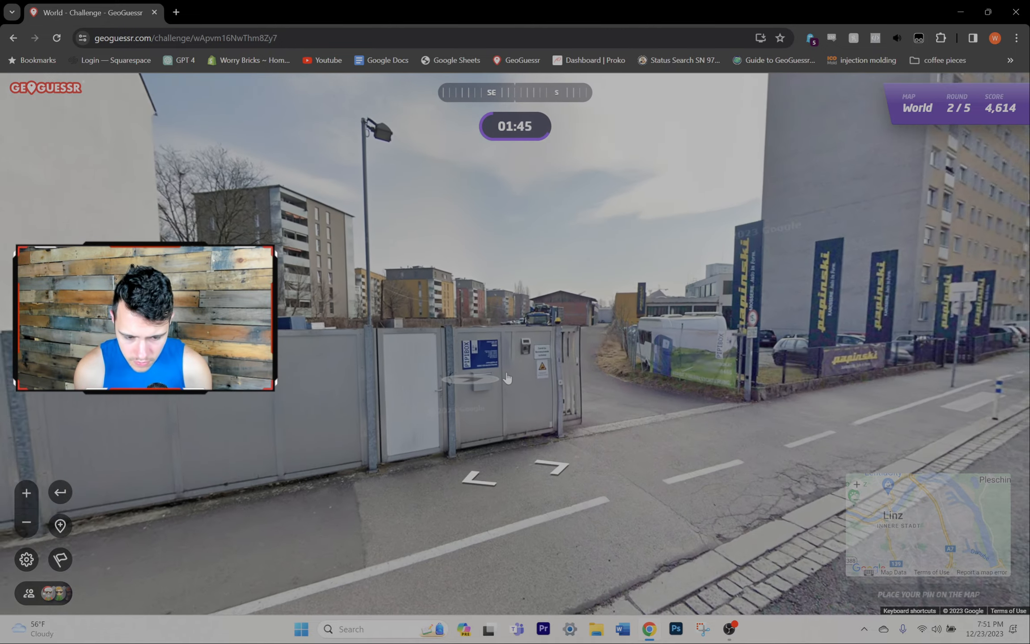
{"action": "left_click", "coordinate": [508, 377]}
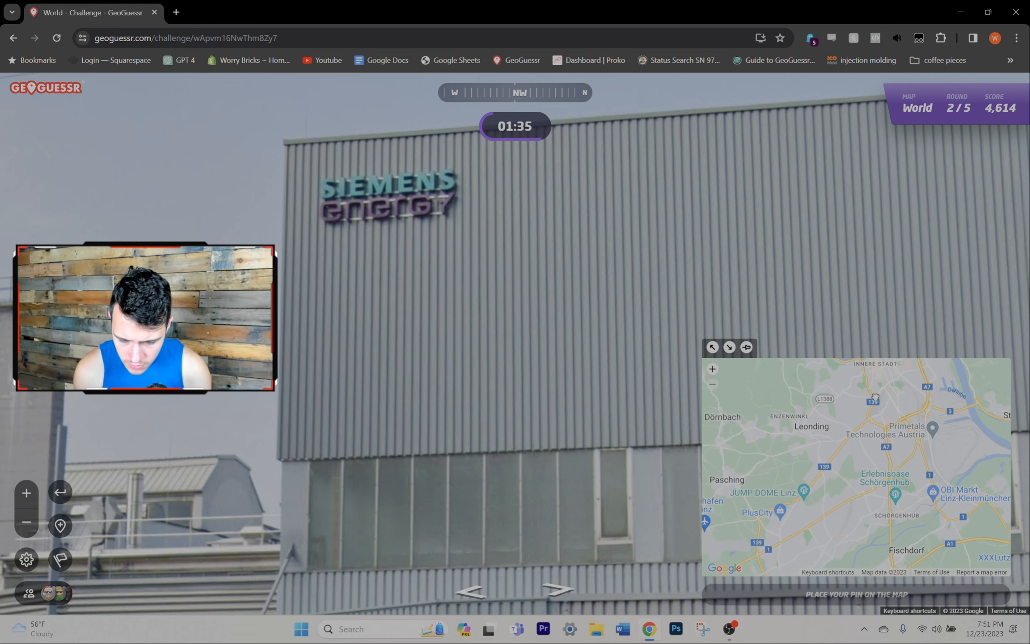
Move along the wide road past the apartment block and look around
{"action": "left_click_drag", "start_coordinate": [853, 396], "coordinate": [853, 491]}
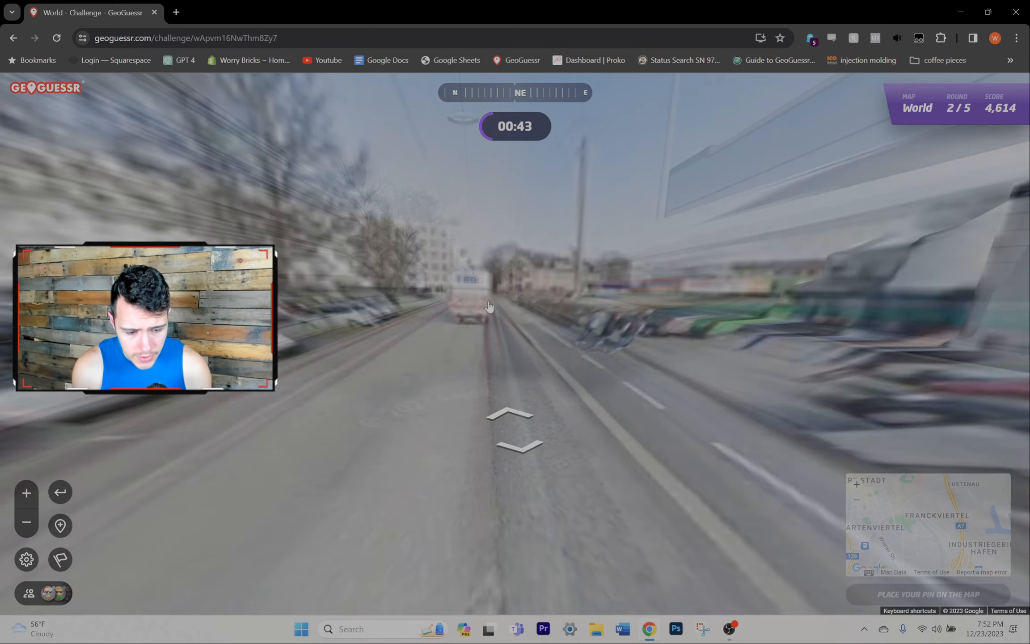
{"action": "left_click", "coordinate": [512, 421]}
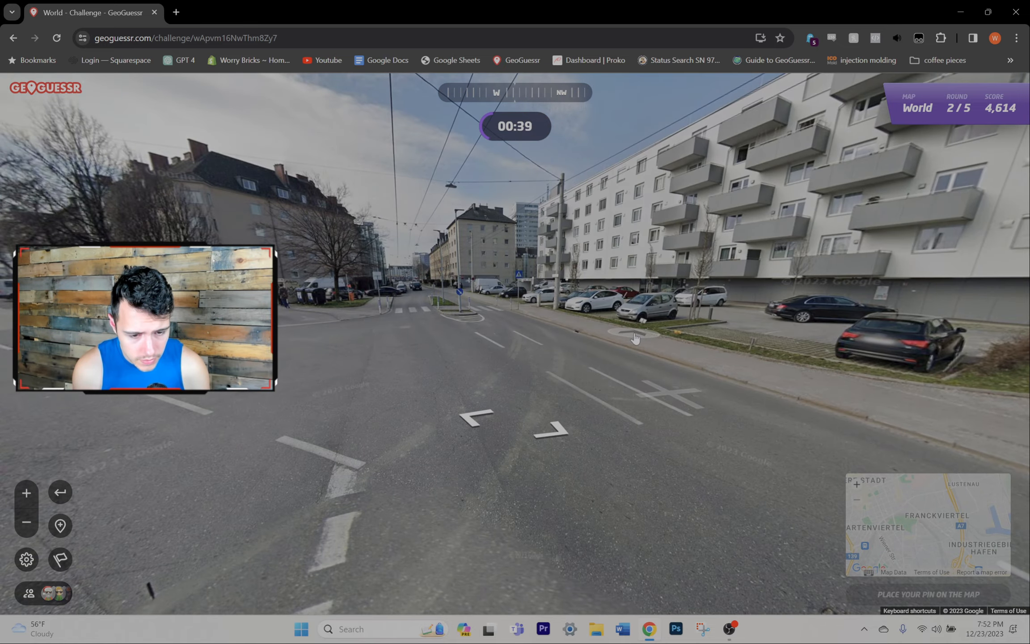
{"action": "left_click", "coordinate": [635, 337]}
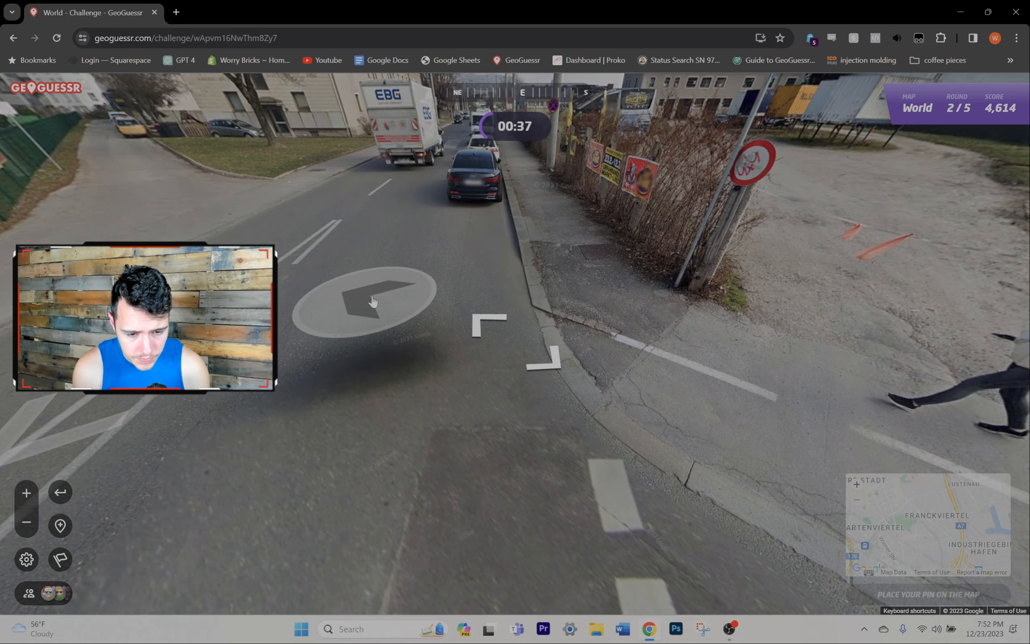
{"action": "left_click_drag", "start_coordinate": [372, 300], "coordinate": [400, 200]}
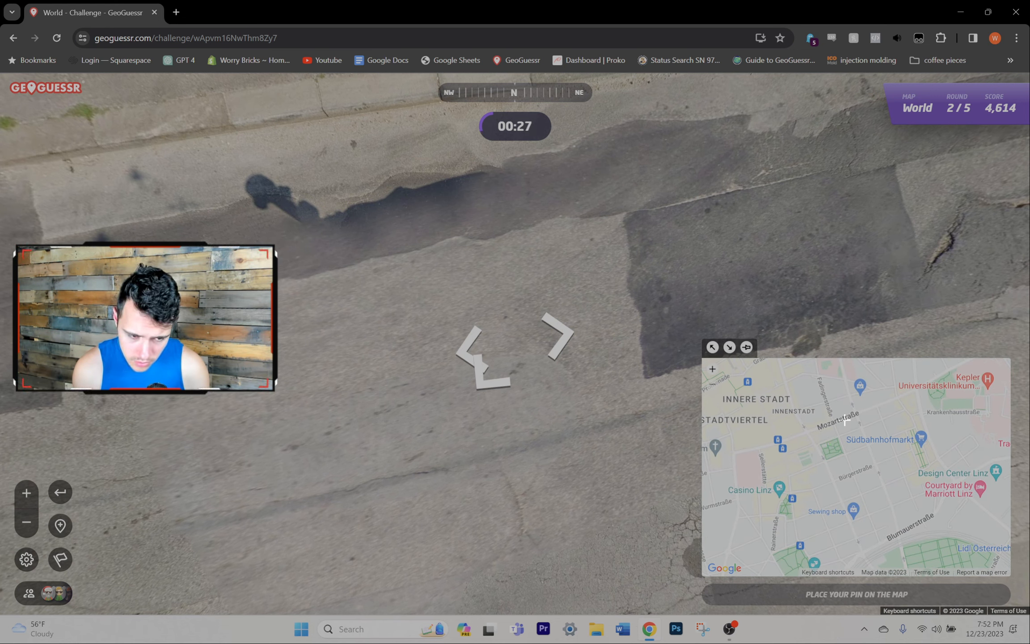
{"action": "scroll", "scroll_direction": "down", "scroll_amount": 3}
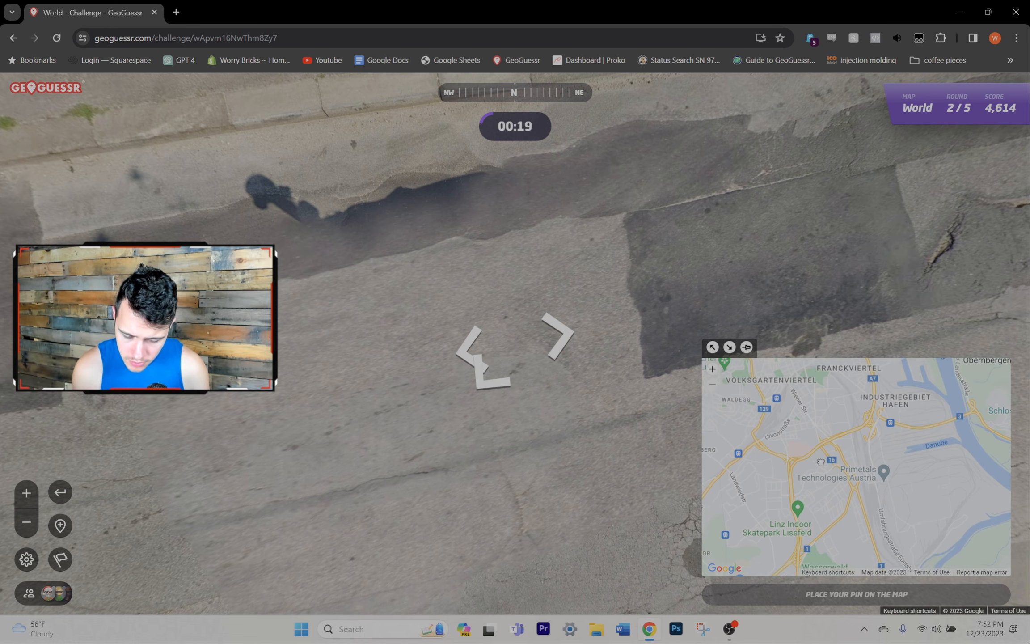
Pin the guess in Linz and submit it, landing 1.3 km away for 4,996 points
{"action": "left_click", "coordinate": [811, 440]}
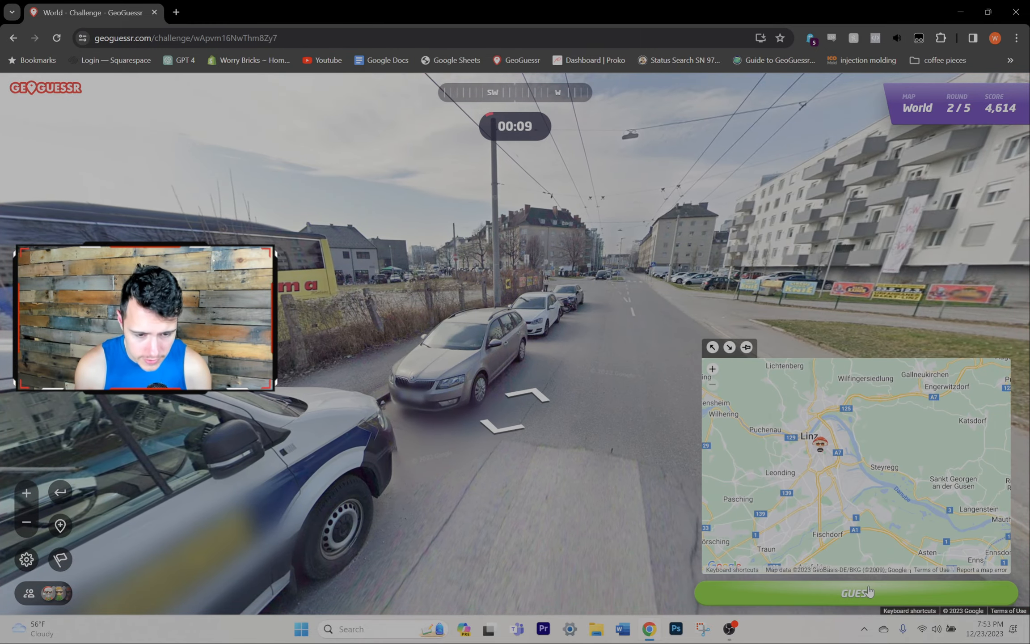
{"action": "left_click", "coordinate": [854, 592]}
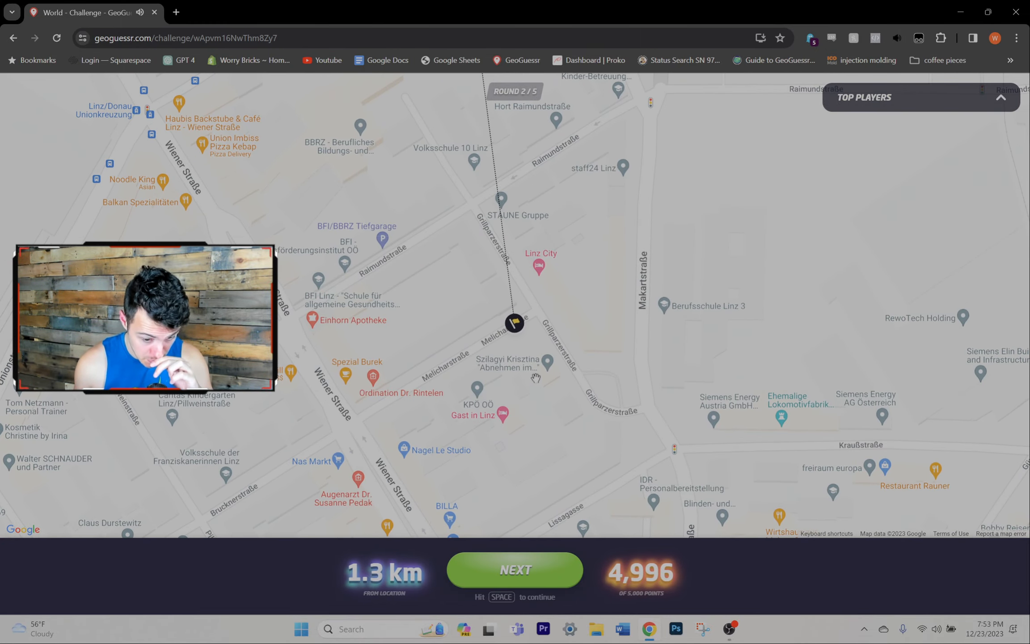
Continue to round 3 and travel down the tree-lined country road
{"action": "left_click", "coordinate": [514, 570]}
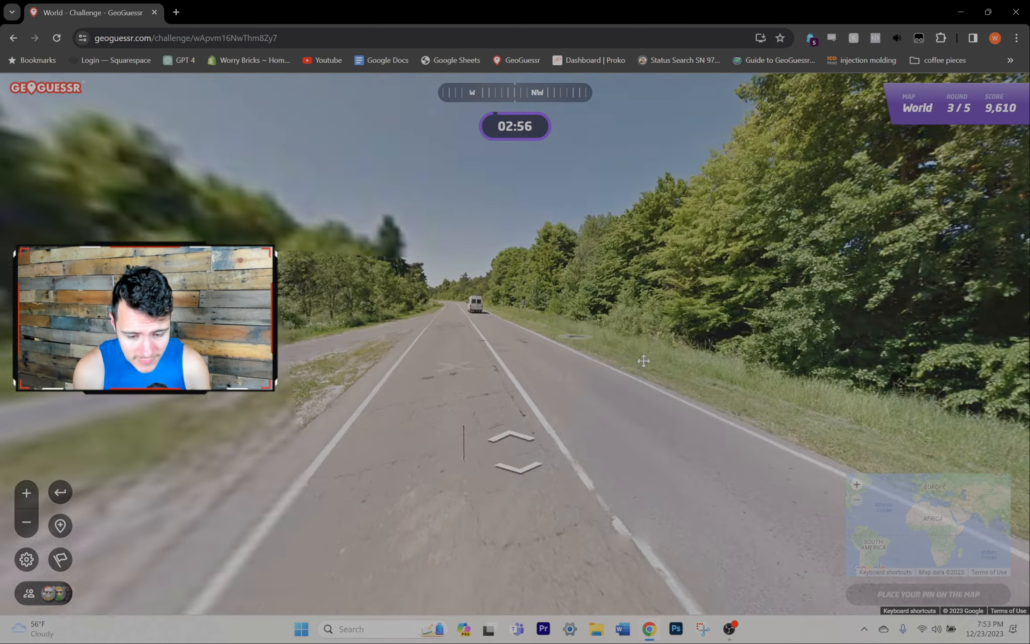
{"action": "left_click", "coordinate": [512, 440]}
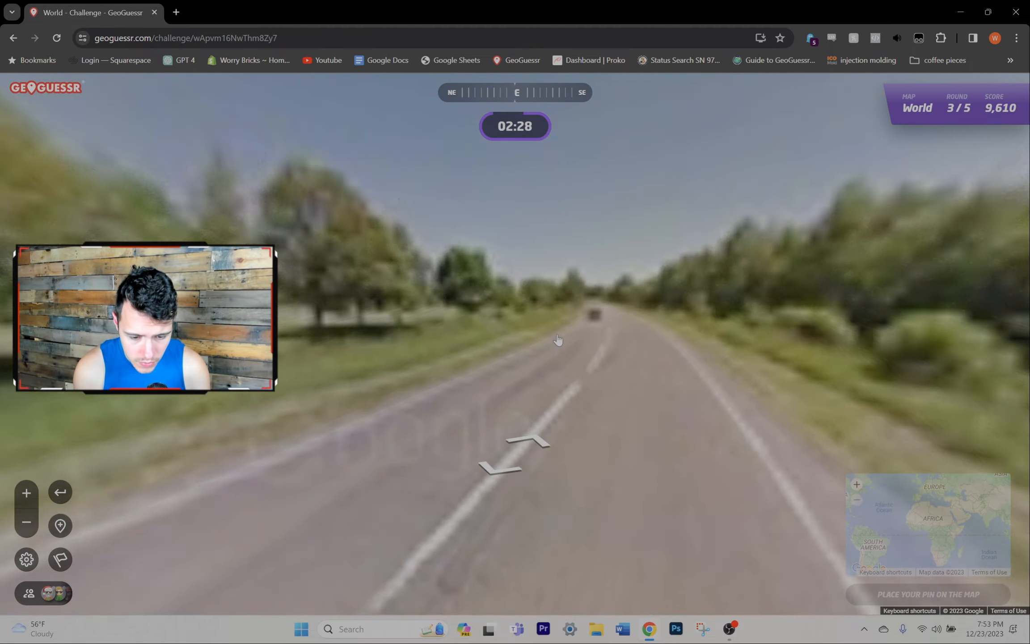
{"action": "left_click", "coordinate": [532, 447]}
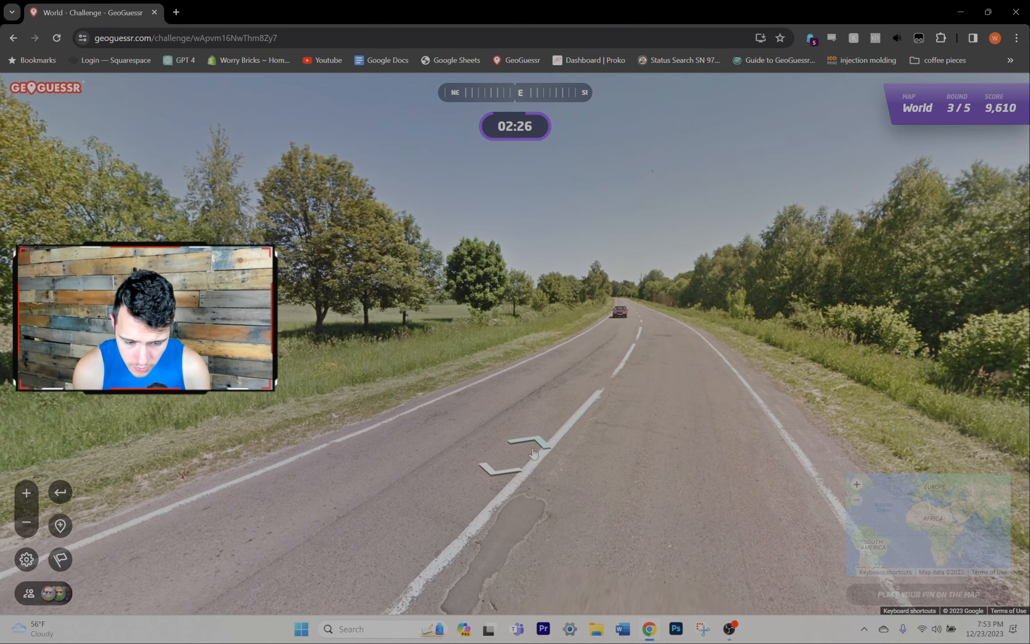
{"action": "left_click", "coordinate": [533, 453]}
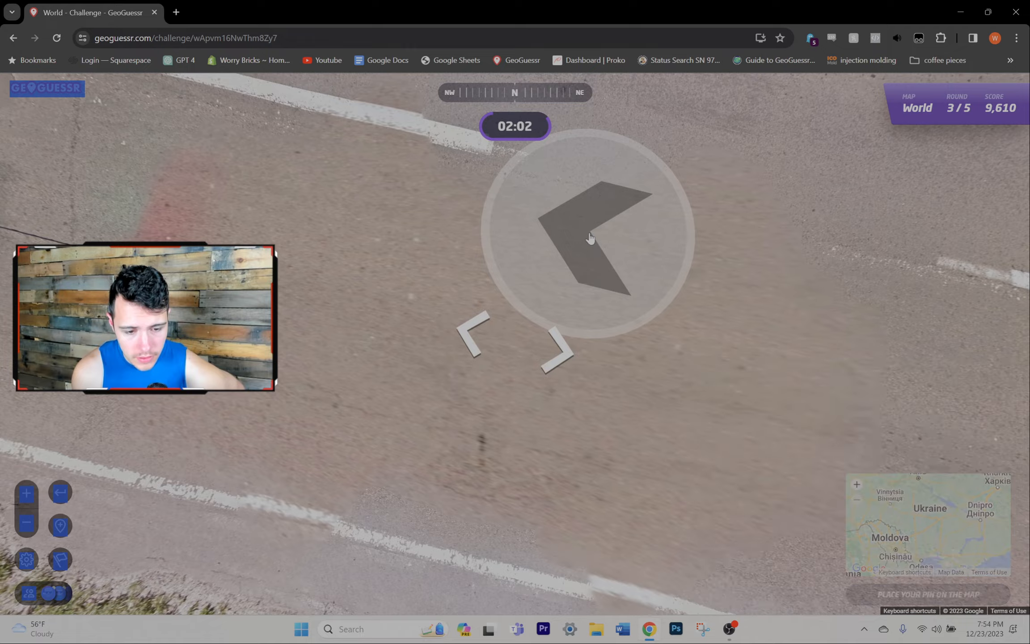
{"action": "left_click", "coordinate": [586, 237]}
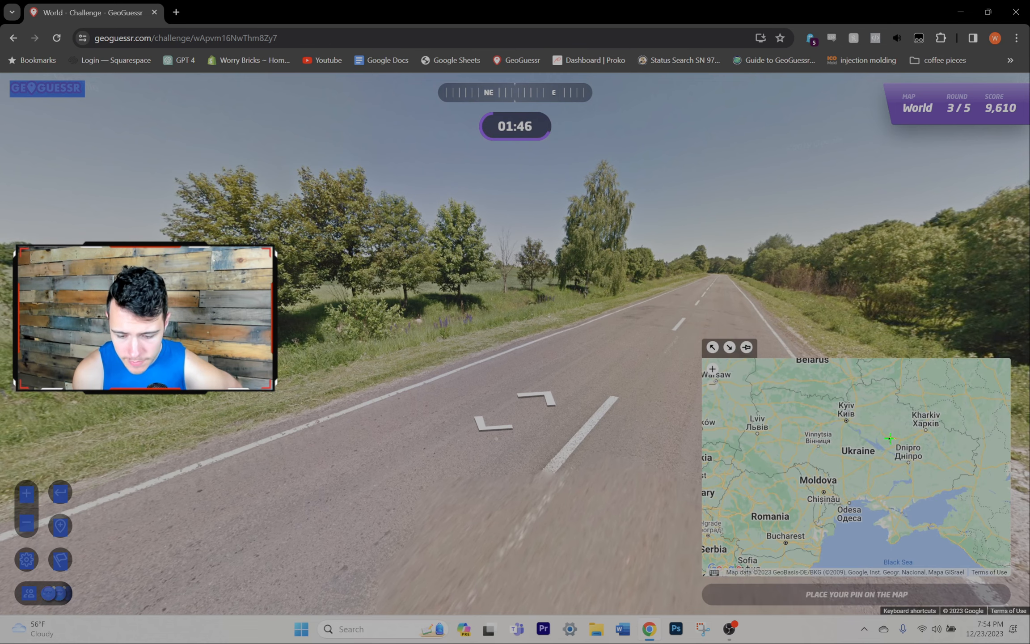
Guess south of Kyiv for round 3, then lock in northwestern Madagascar for round 4
{"action": "left_click", "coordinate": [772, 452]}
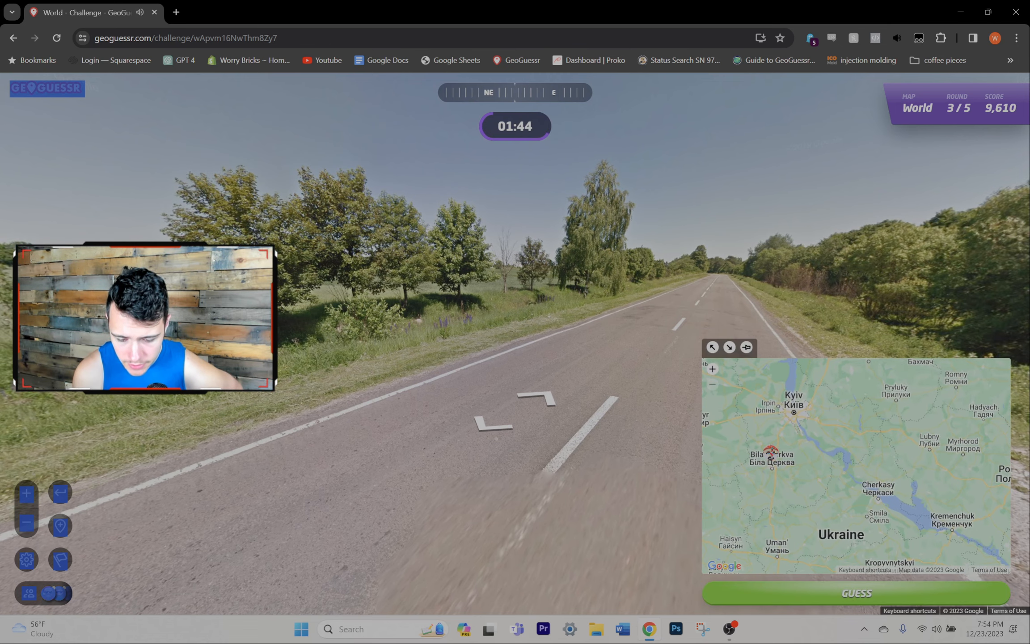
{"action": "left_click", "coordinate": [856, 594]}
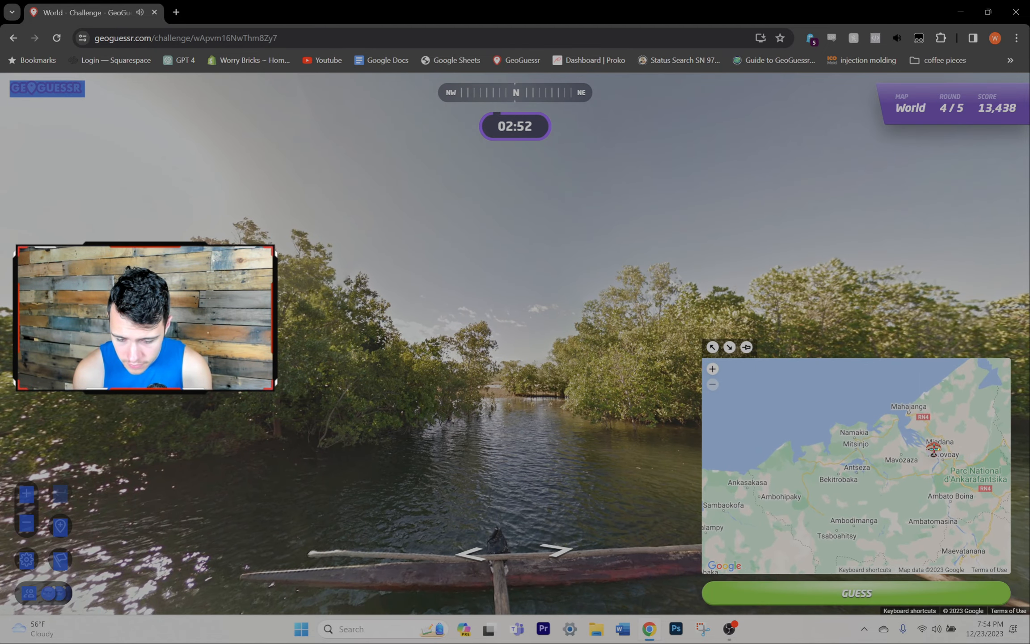
{"action": "left_click", "coordinate": [854, 593]}
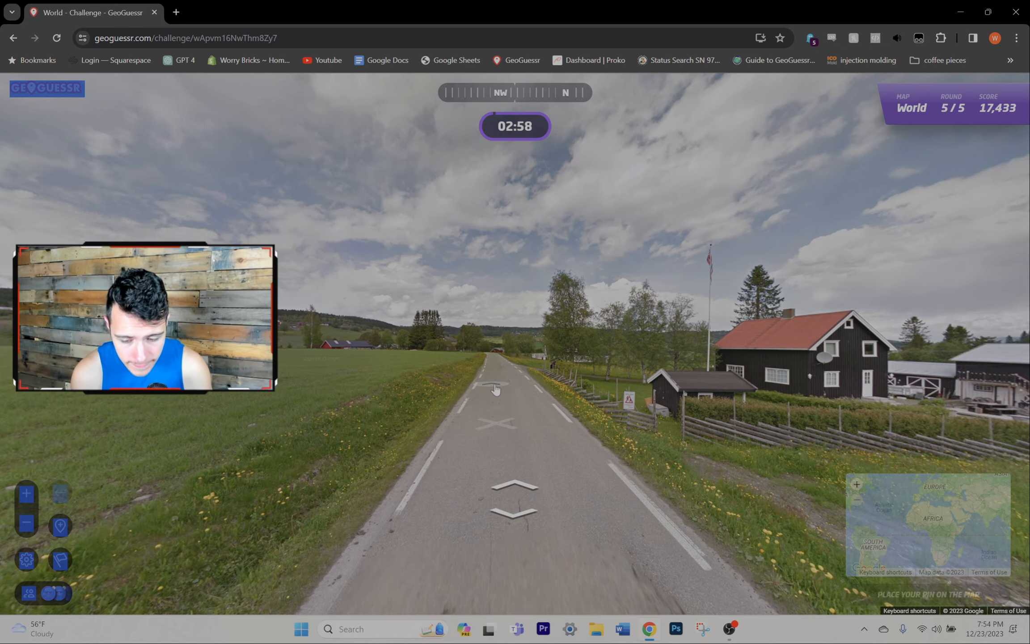
Advance down the country road toward the farms and red barn
{"action": "left_click", "coordinate": [514, 387]}
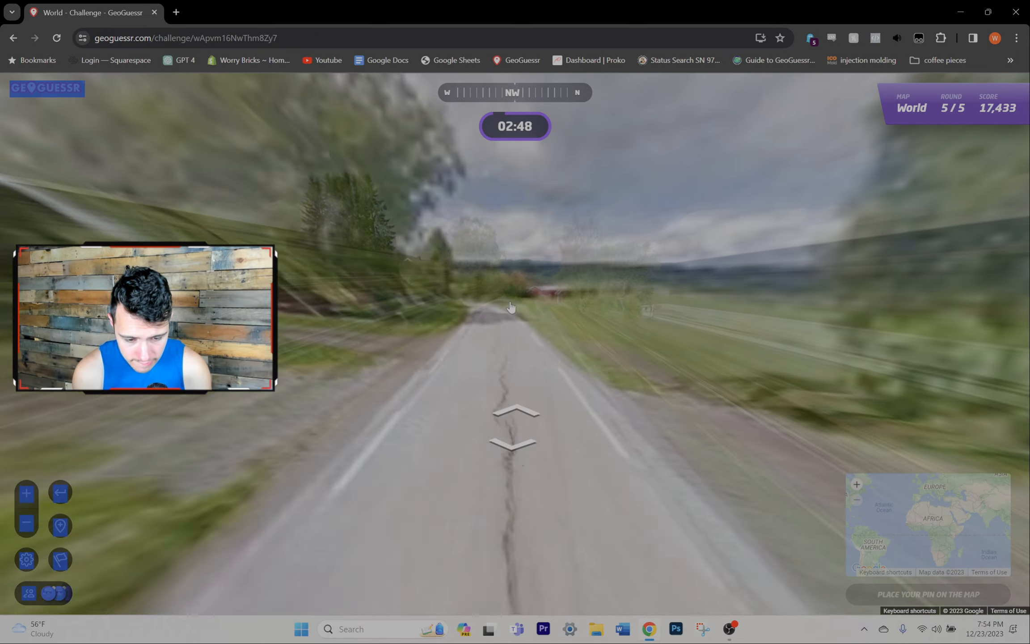
{"action": "left_click", "coordinate": [513, 412]}
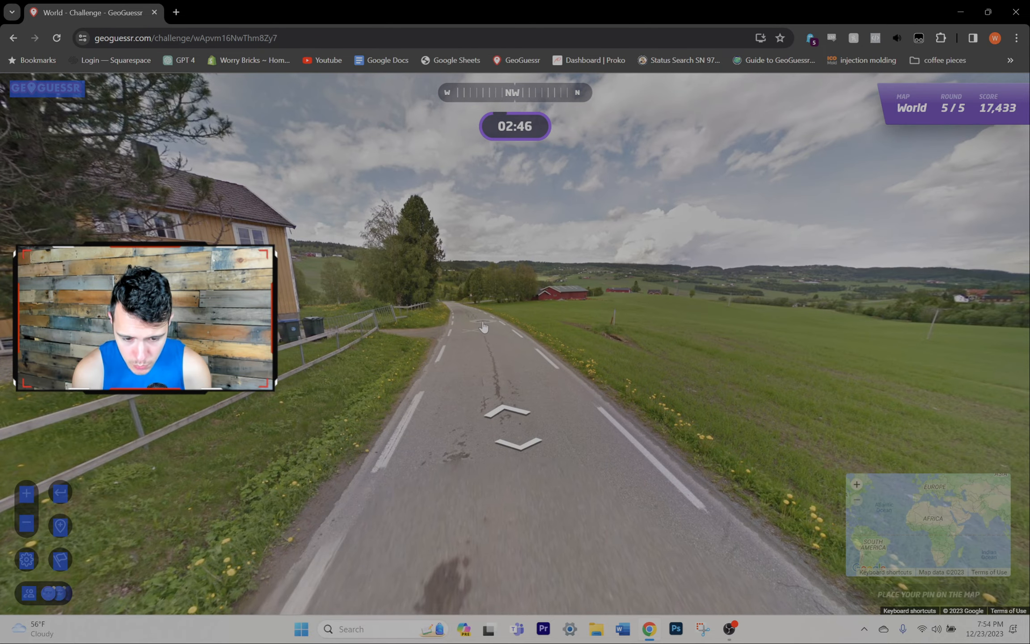
{"action": "left_click", "coordinate": [514, 414]}
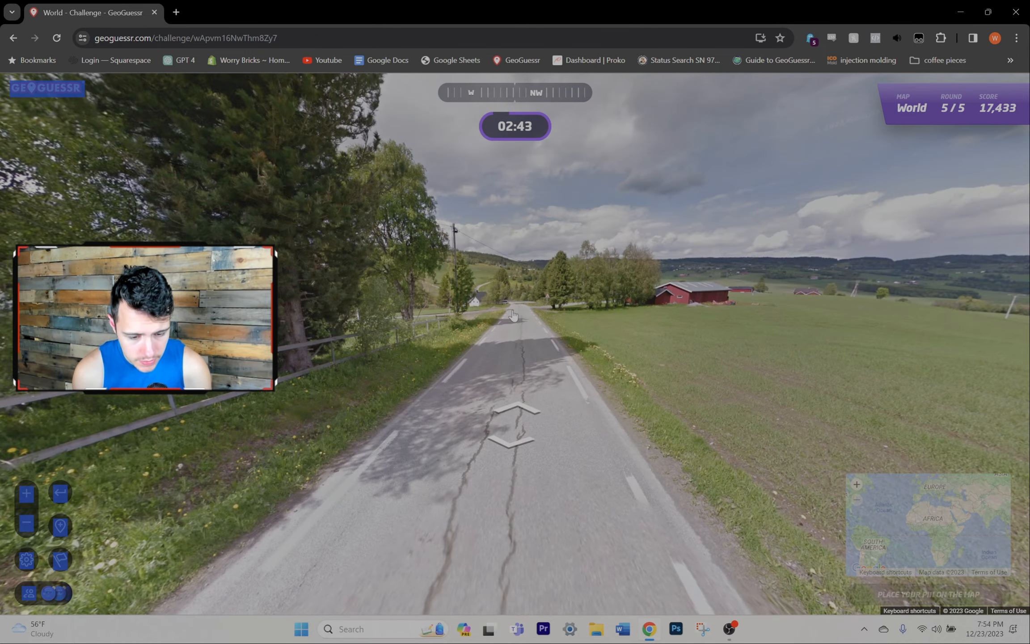
{"action": "left_click", "coordinate": [514, 408]}
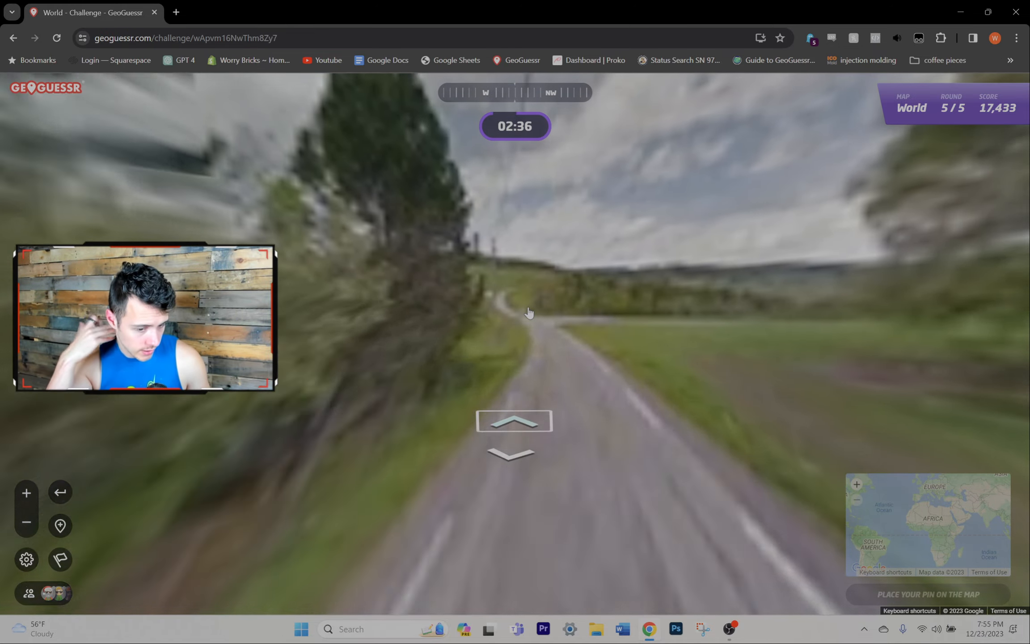
{"action": "left_click", "coordinate": [514, 420]}
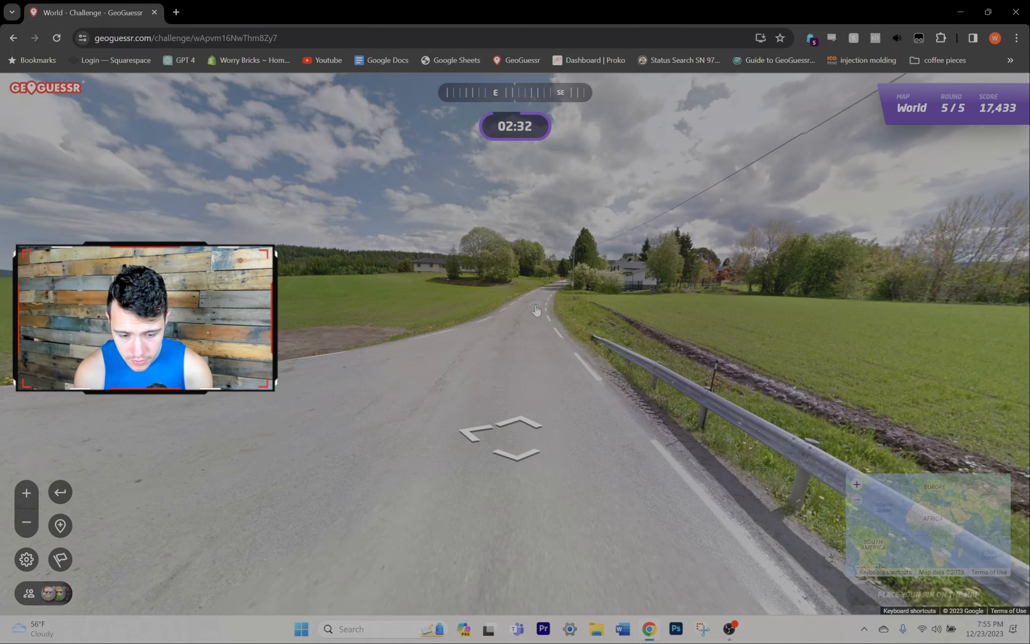
Head the other way around the bend past the roadside house and guardrails
{"action": "left_click", "coordinate": [518, 328]}
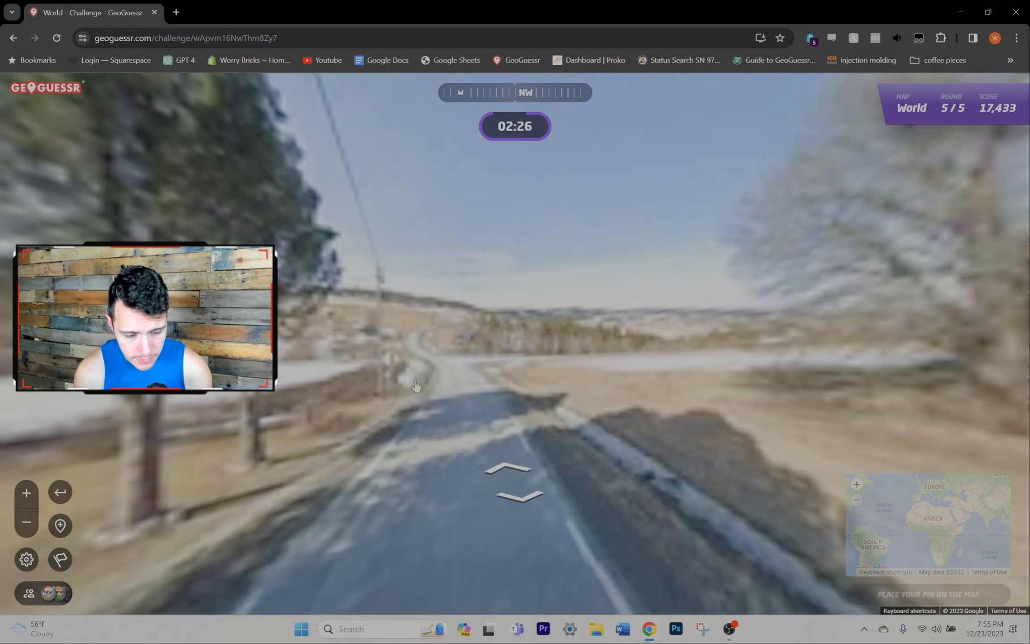
{"action": "left_click", "coordinate": [515, 473]}
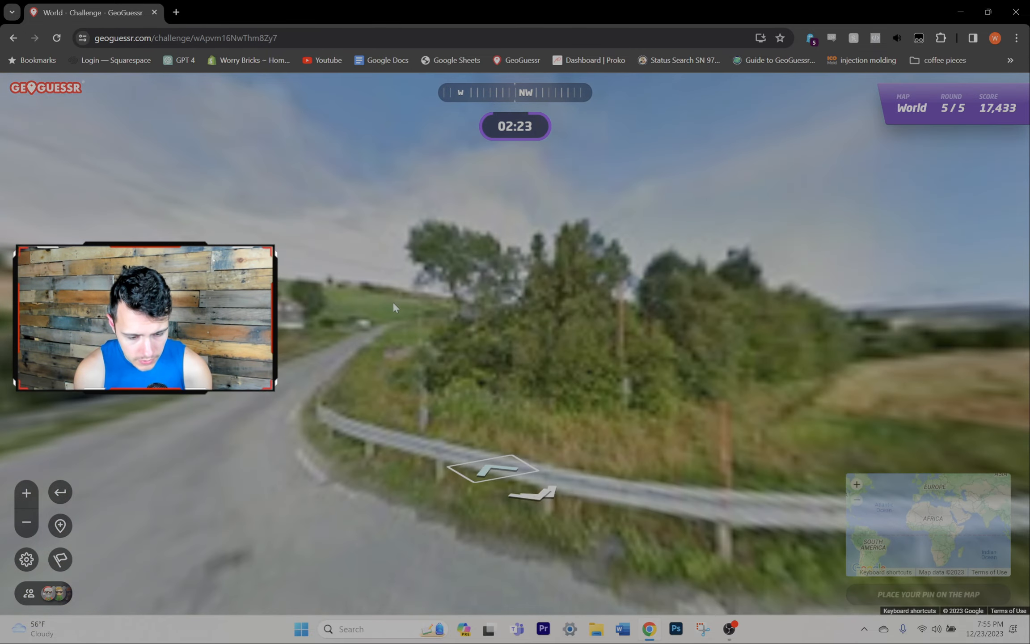
{"action": "left_click", "coordinate": [491, 469]}
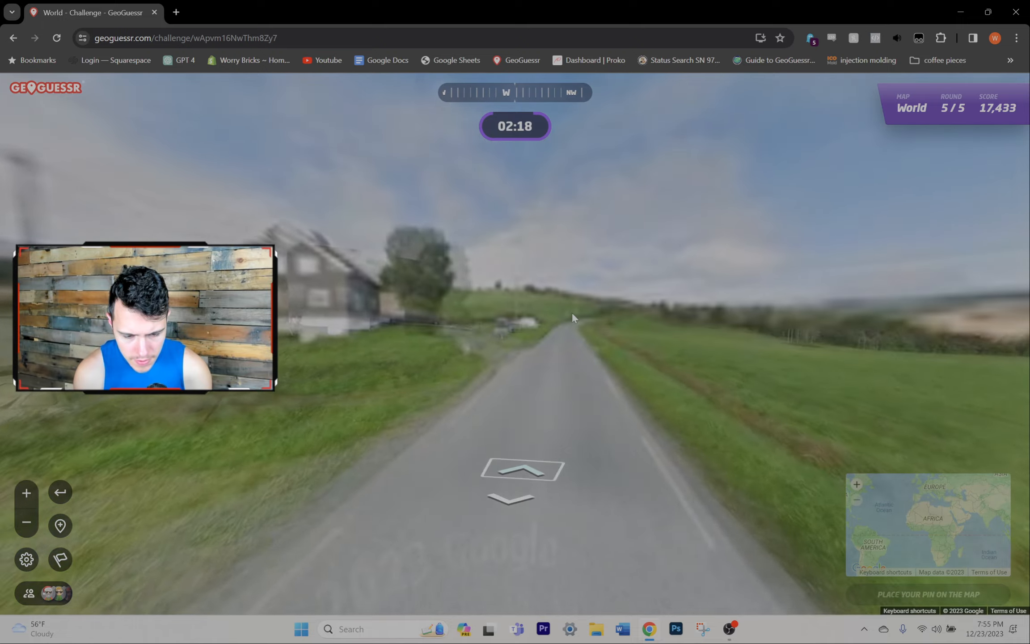
{"action": "left_click", "coordinate": [524, 469]}
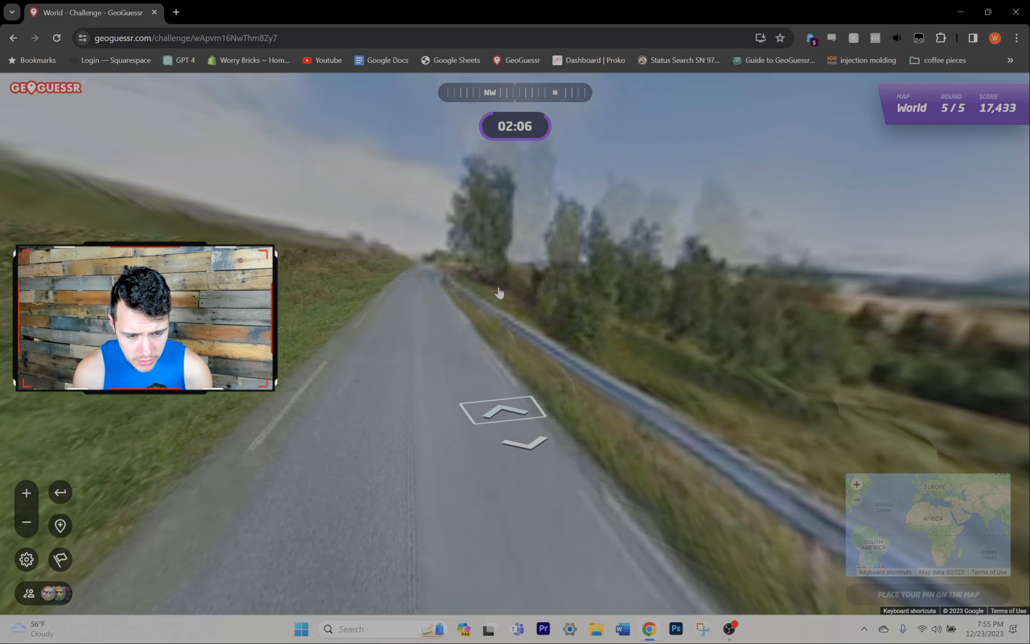
{"action": "left_click", "coordinate": [502, 410]}
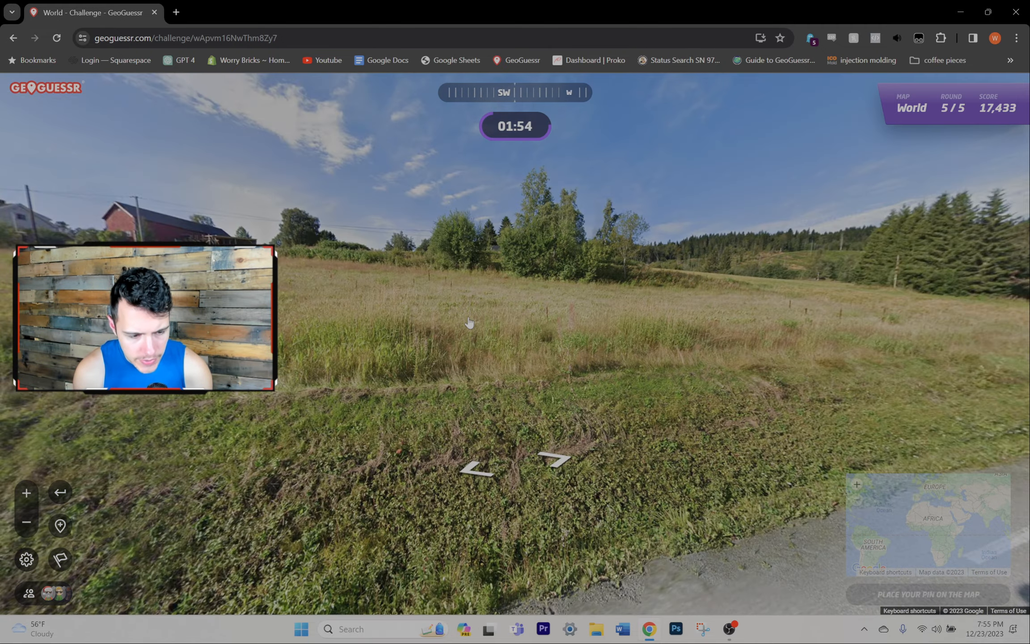
Pin eastern Norway, check the forested road to the junction, and submit the guess north of Oslo
{"action": "left_click_drag", "start_coordinate": [591, 322], "coordinate": [459, 322]}
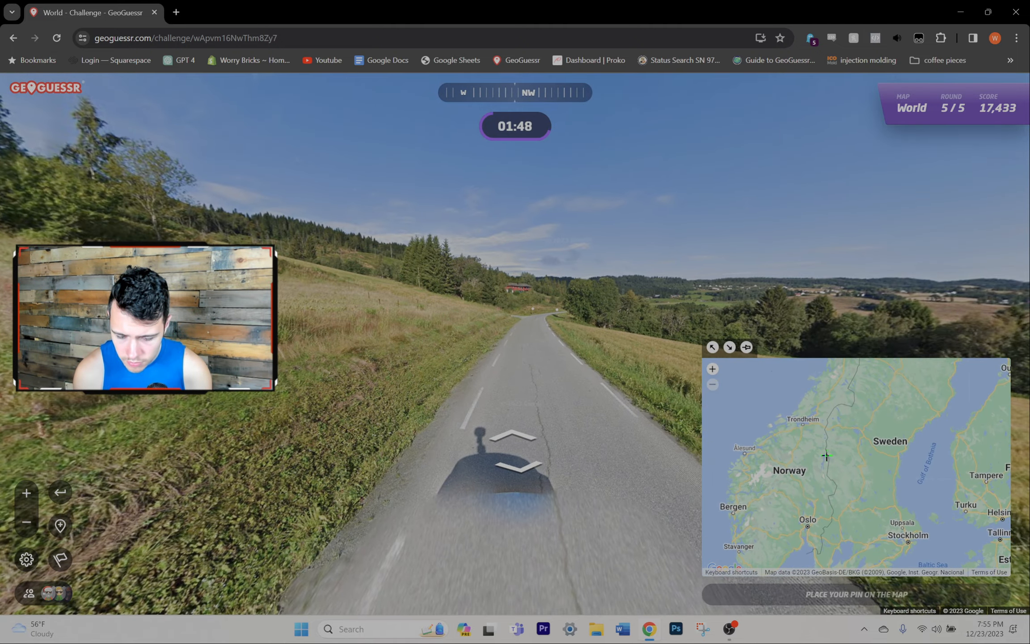
{"action": "left_click", "coordinate": [814, 522]}
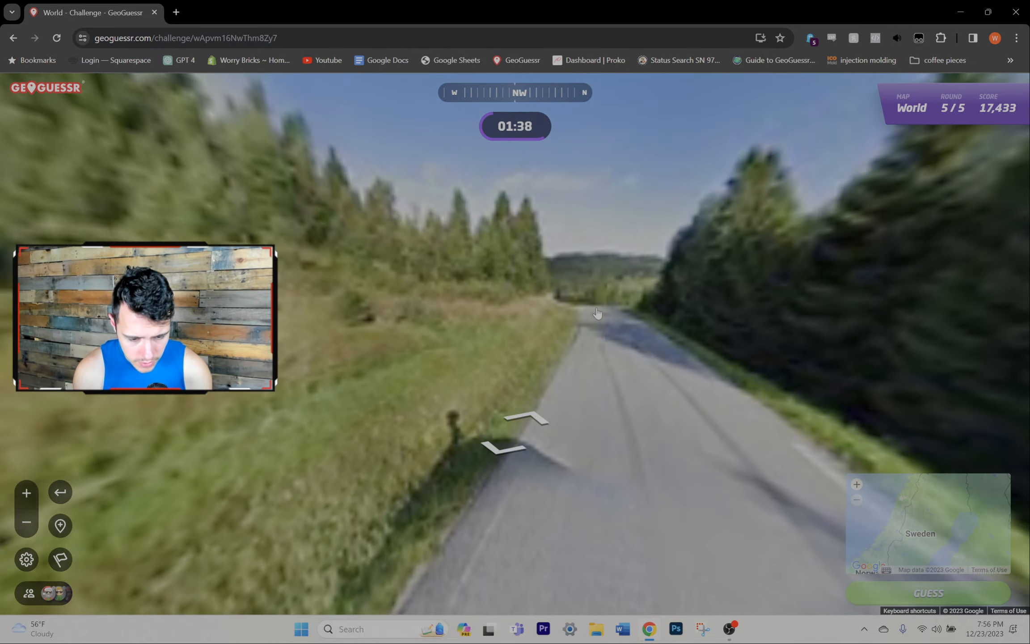
{"action": "left_click", "coordinate": [596, 312]}
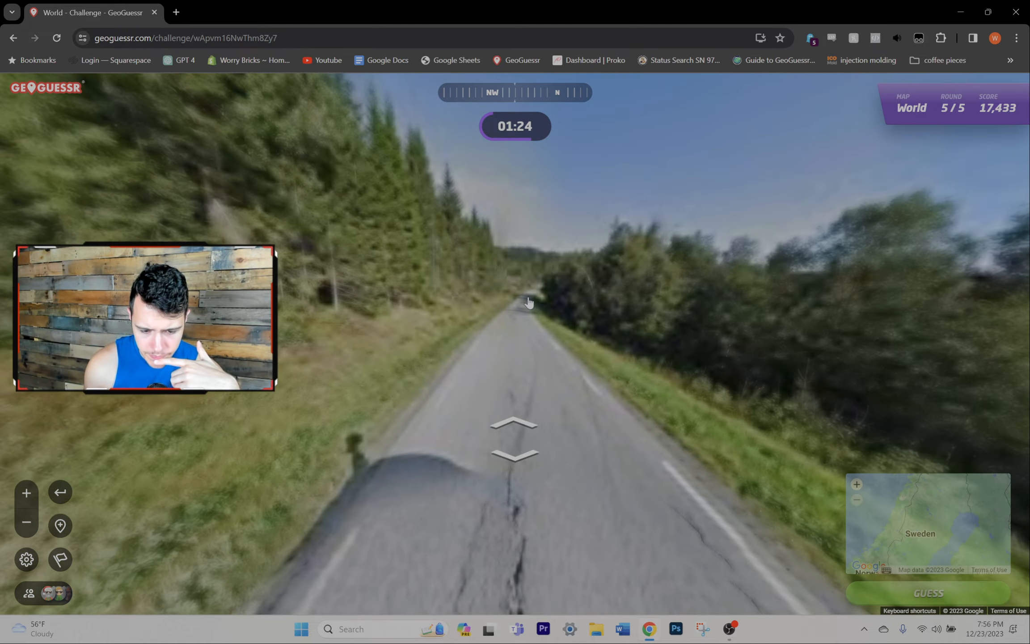
{"action": "left_click", "coordinate": [528, 302]}
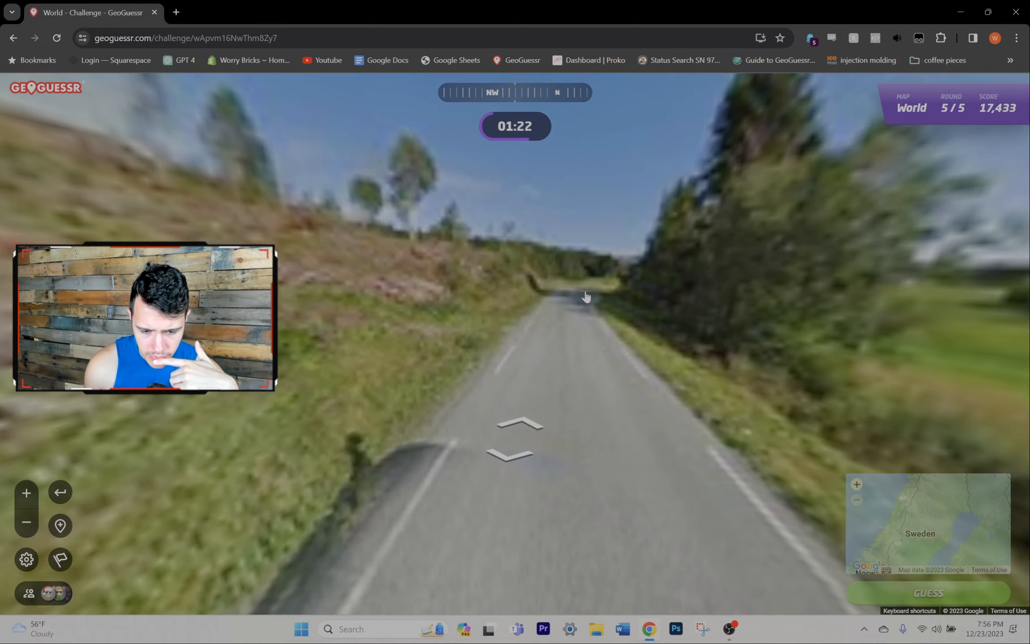
{"action": "left_click", "coordinate": [585, 296]}
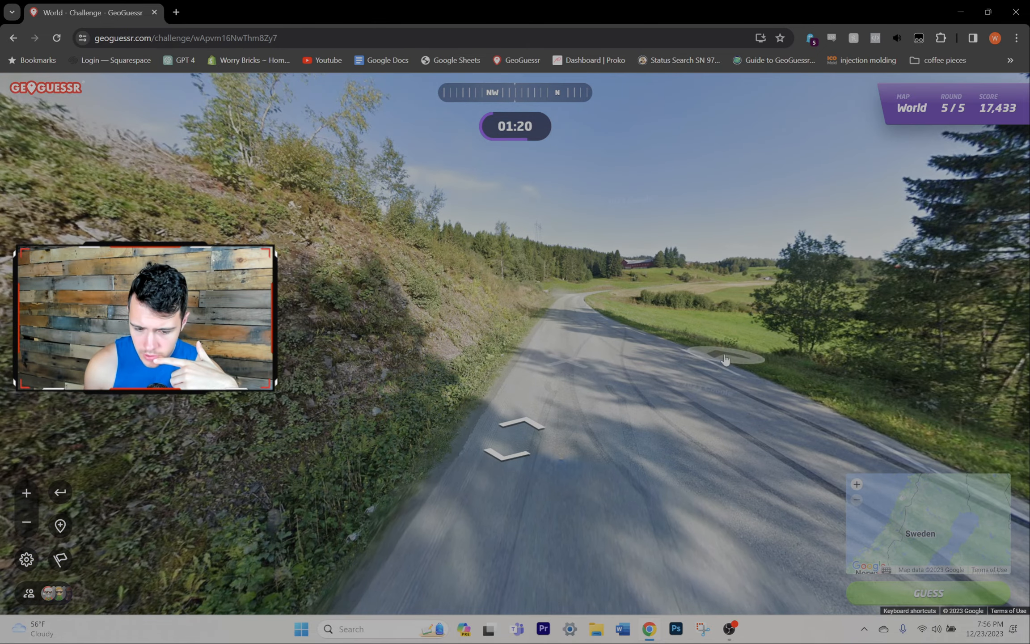
{"action": "left_click", "coordinate": [726, 358]}
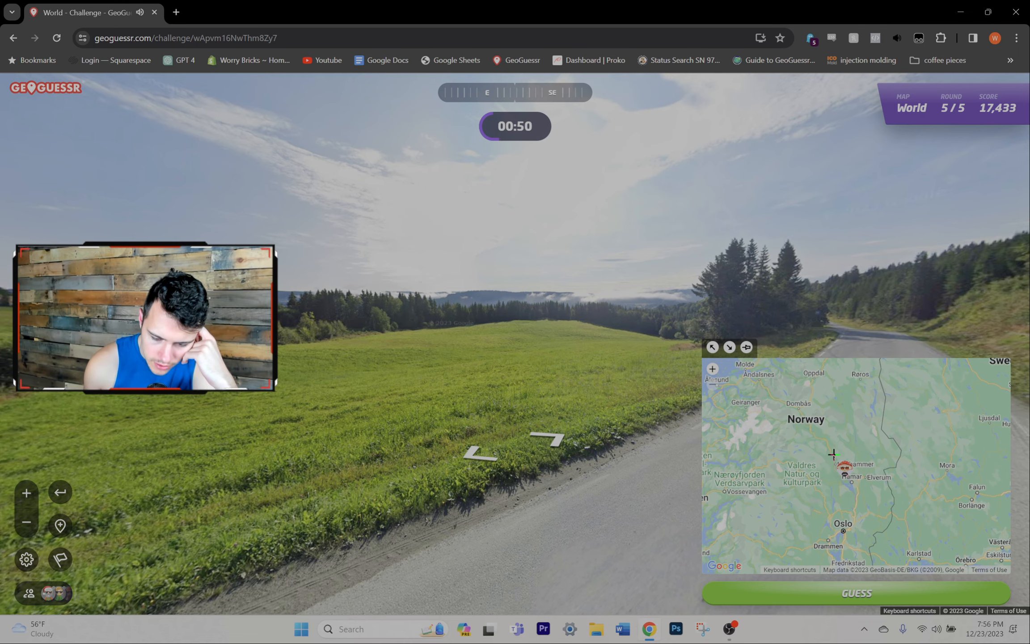
{"action": "left_click", "coordinate": [855, 593]}
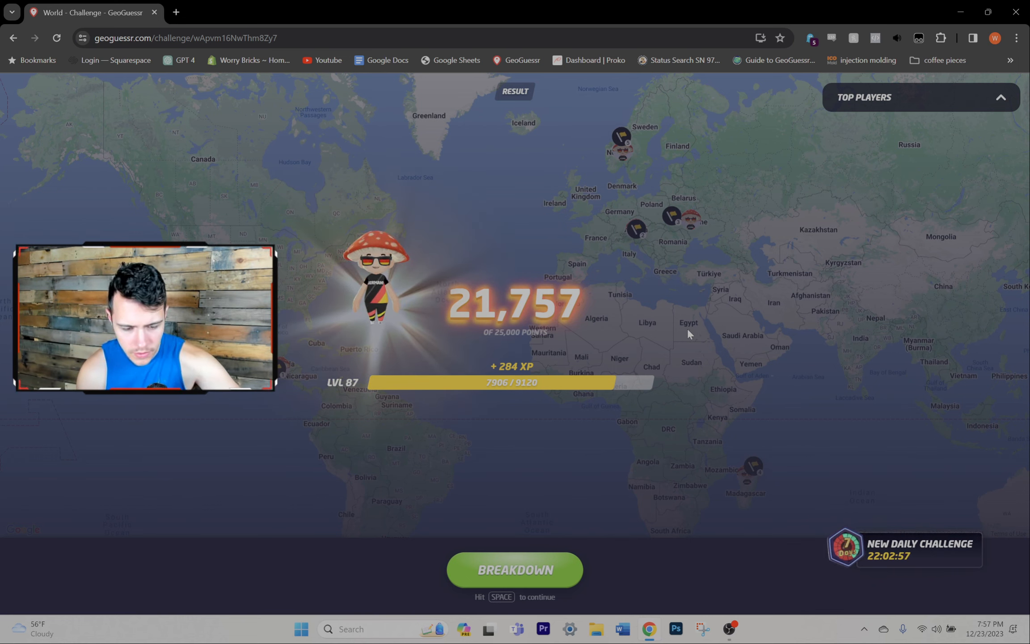
Continue past the 21,757-point summary to the Challenge Highscore page
{"action": "key", "text": "space"}
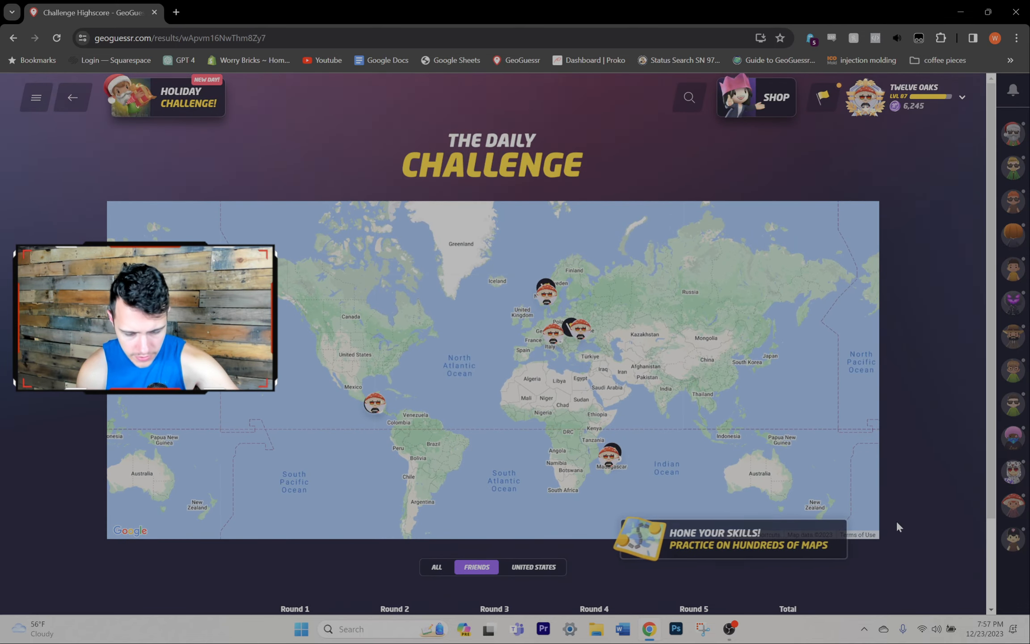
{"action": "scroll", "scroll_direction": "down", "scroll_amount": 3}
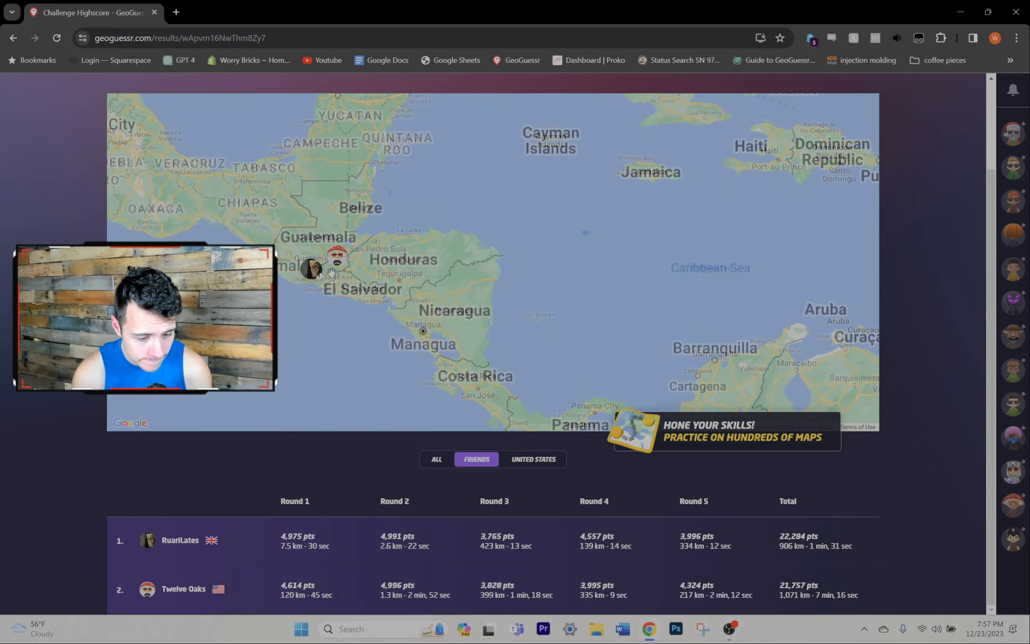
{"action": "scroll", "scroll_direction": "down", "scroll_amount": 3}
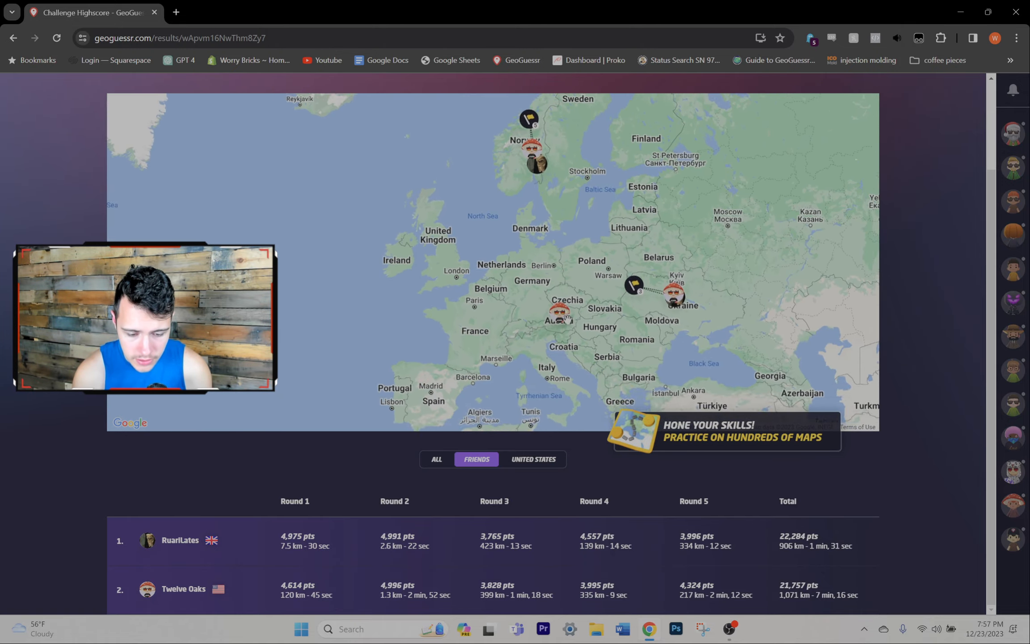
{"action": "scroll", "scroll_direction": "down", "scroll_amount": 3}
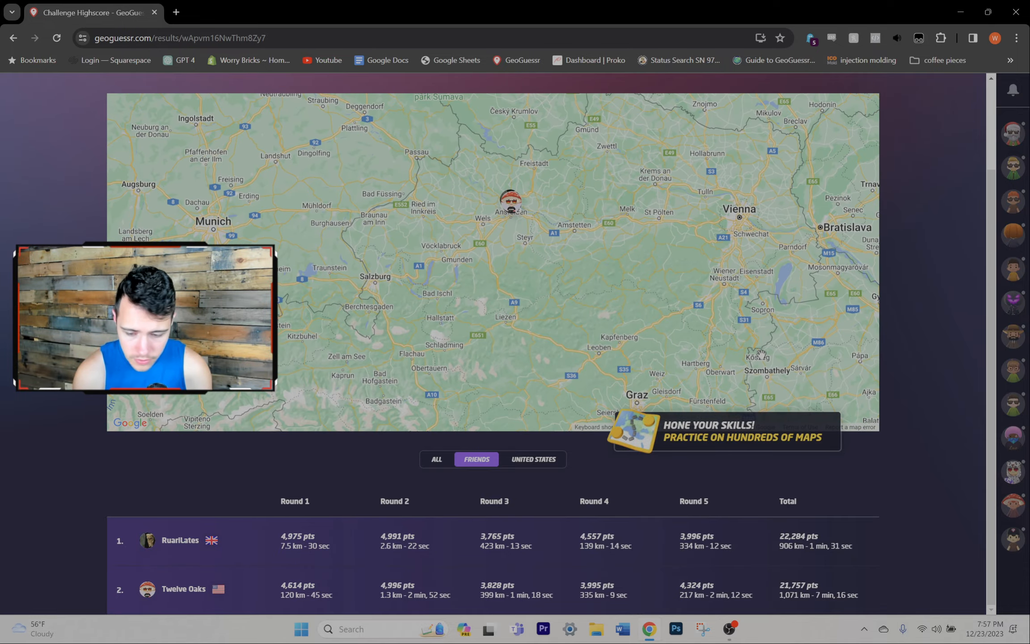
{"action": "scroll", "scroll_direction": "down", "scroll_amount": 3}
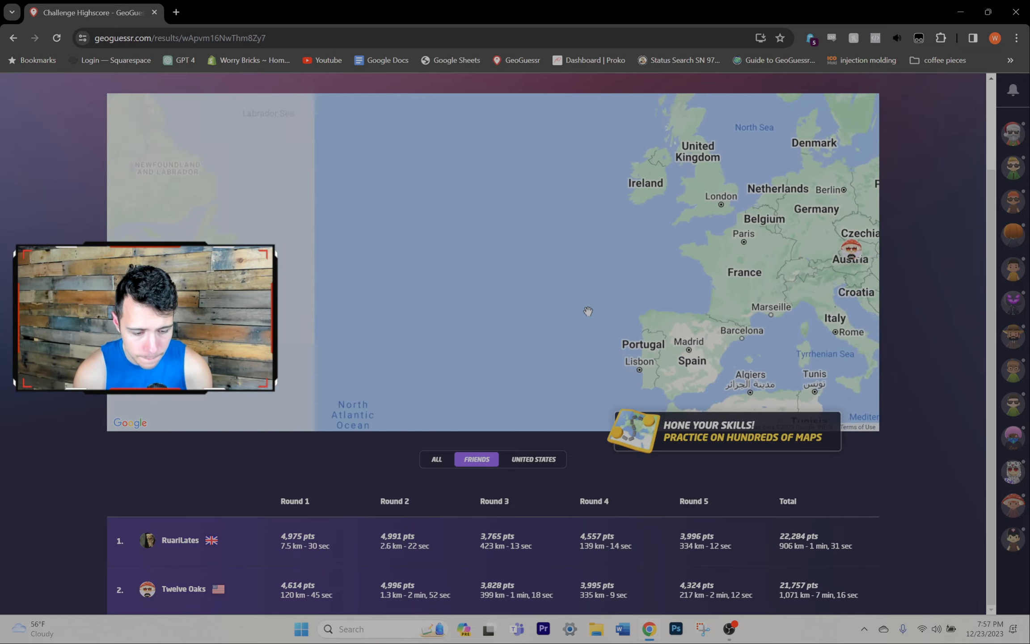
{"action": "left_click_drag", "start_coordinate": [588, 311], "coordinate": [439, 360]}
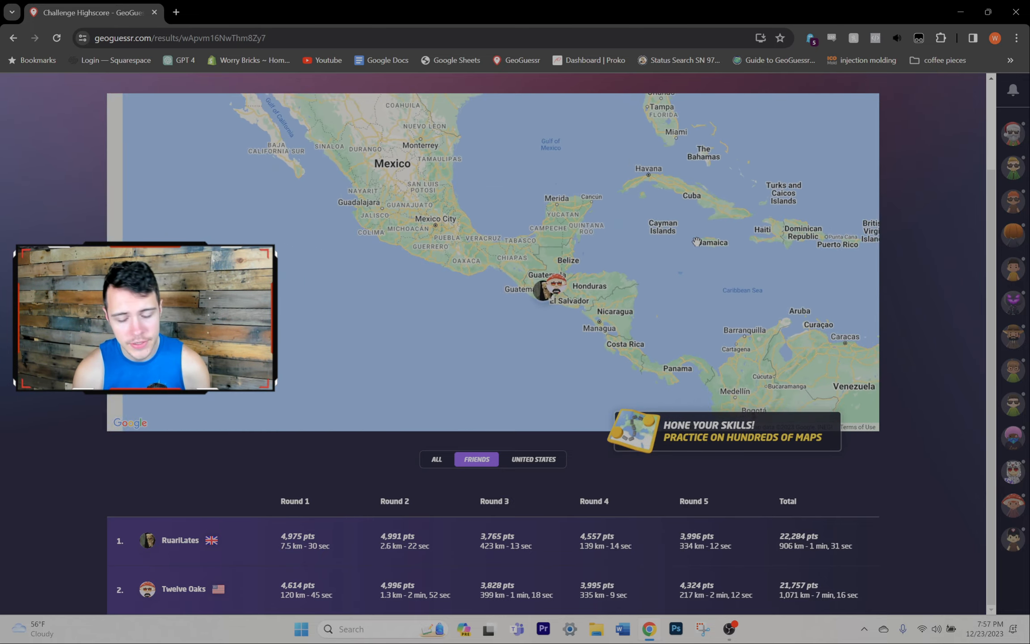
{"action": "scroll", "scroll_direction": "down", "scroll_amount": 3}
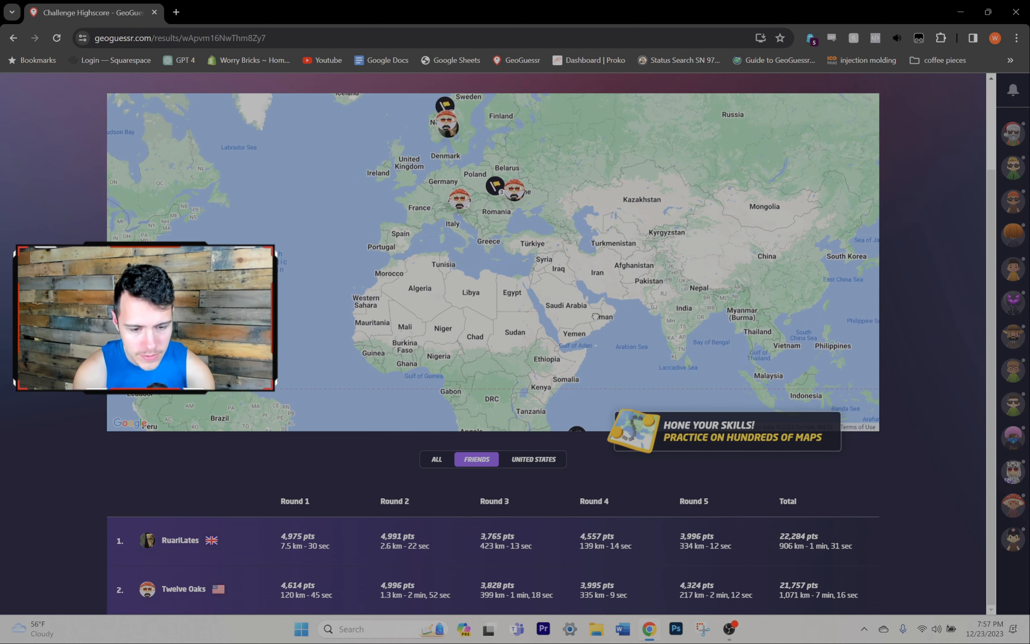
{"action": "scroll", "scroll_direction": "down", "scroll_amount": 3}
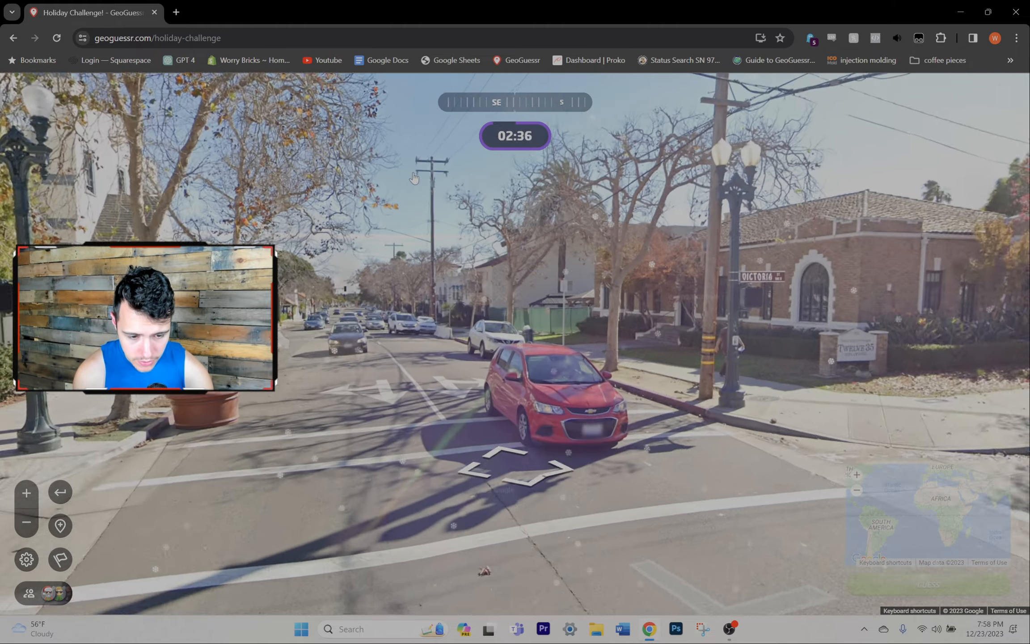
Walk forward along the palm-lined shopping street toward the shops
{"action": "left_click", "coordinate": [514, 467]}
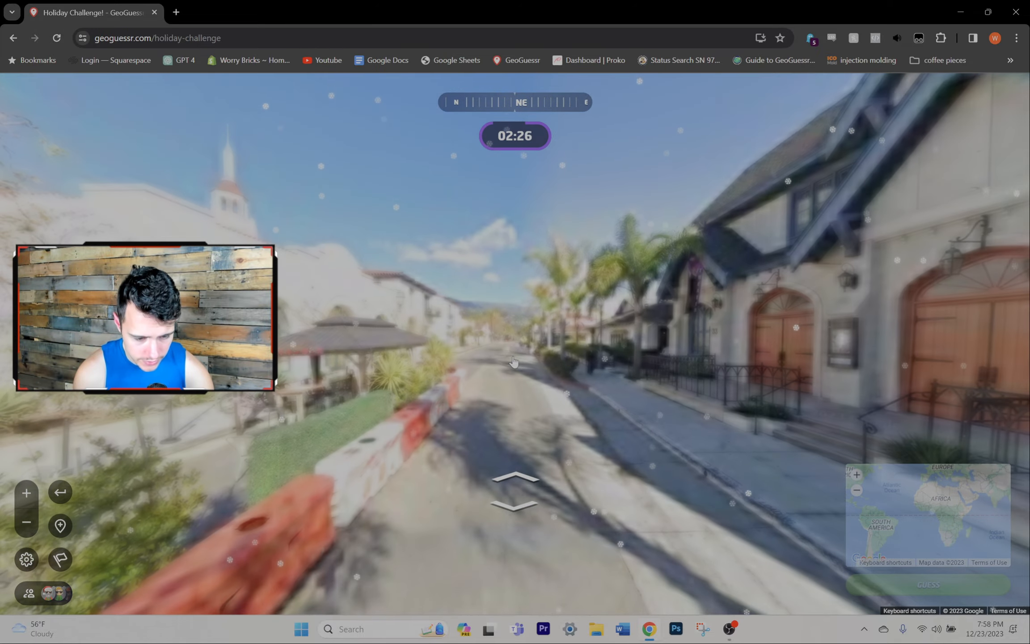
{"action": "left_click", "coordinate": [512, 358]}
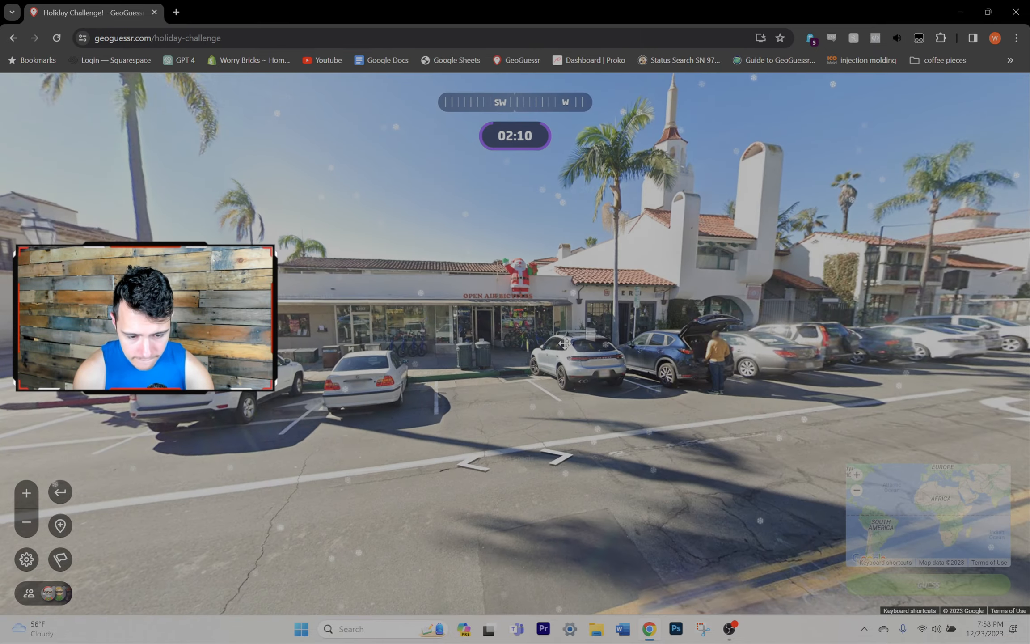
{"action": "left_click", "coordinate": [489, 312]}
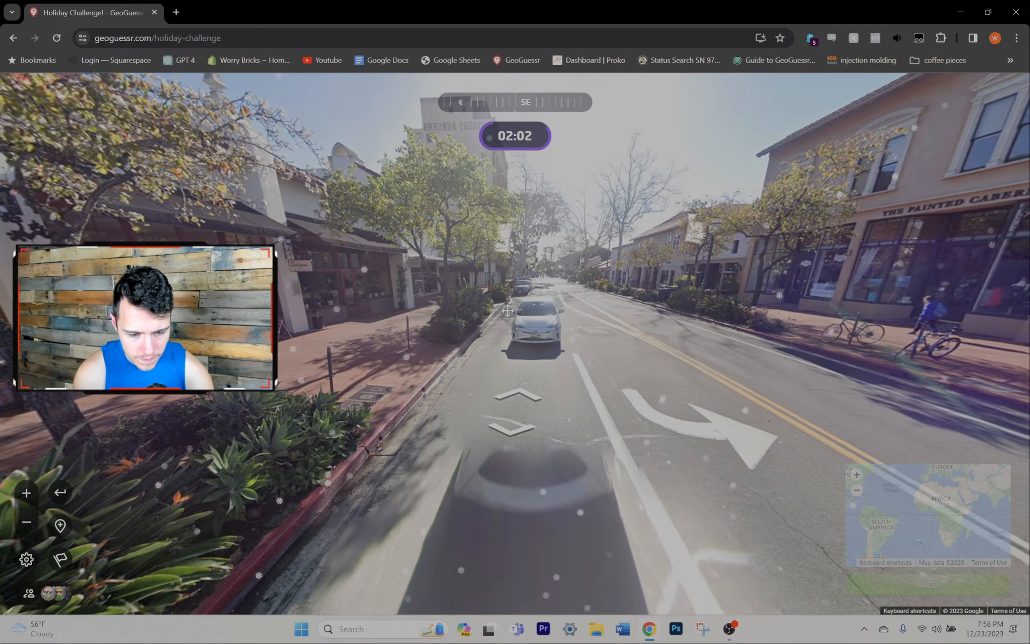
{"action": "left_click", "coordinate": [516, 394]}
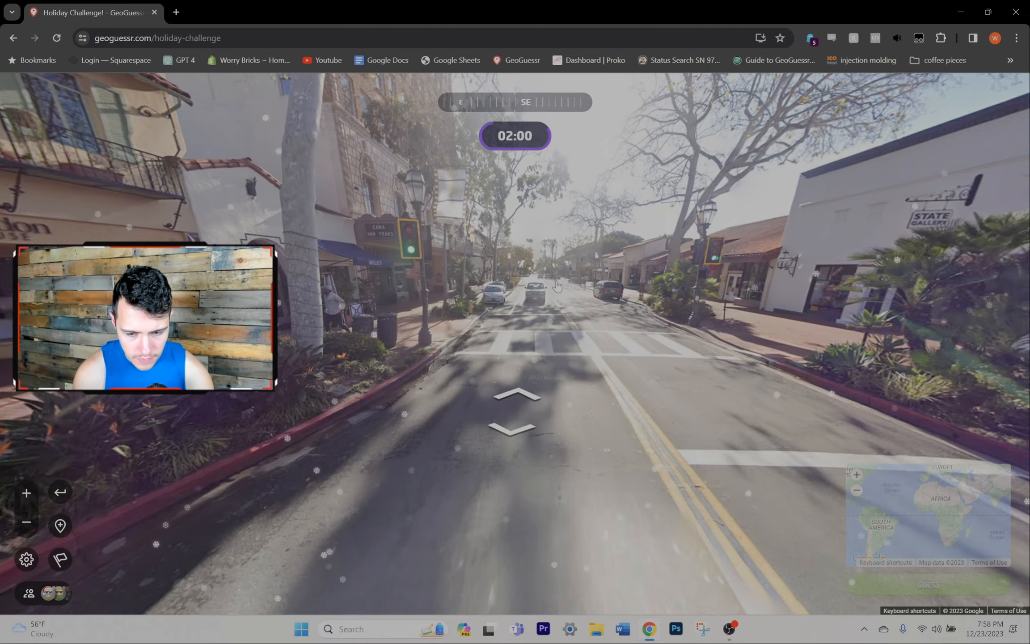
{"action": "left_click", "coordinate": [516, 394]}
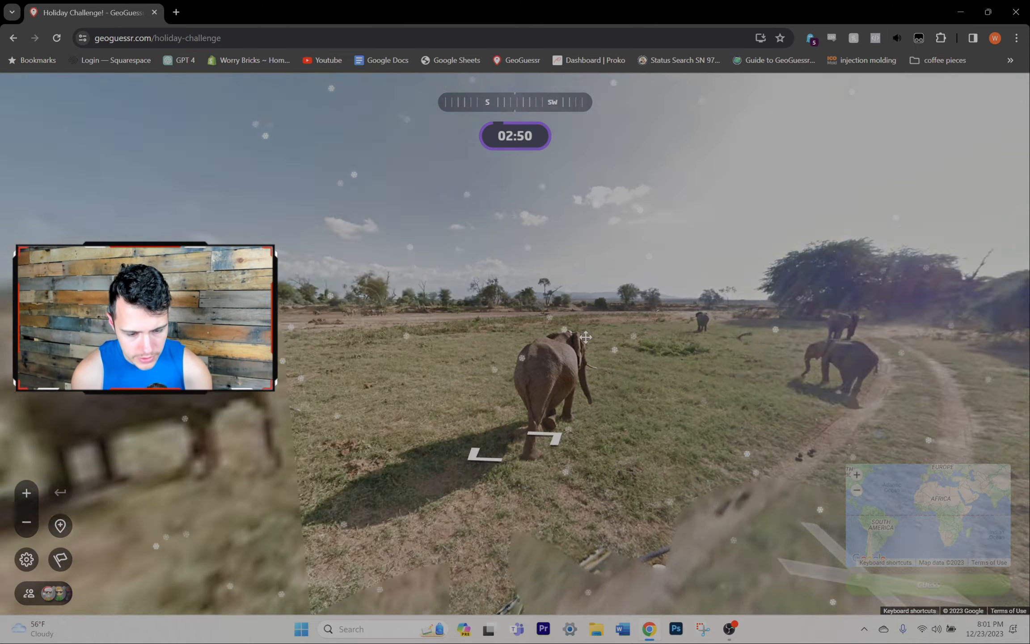
Scan the grassland with elephants, submit the Kenya guess, and continue past the 4,724-point Day 20 result
{"action": "left_click_drag", "start_coordinate": [590, 336], "coordinate": [361, 355]}
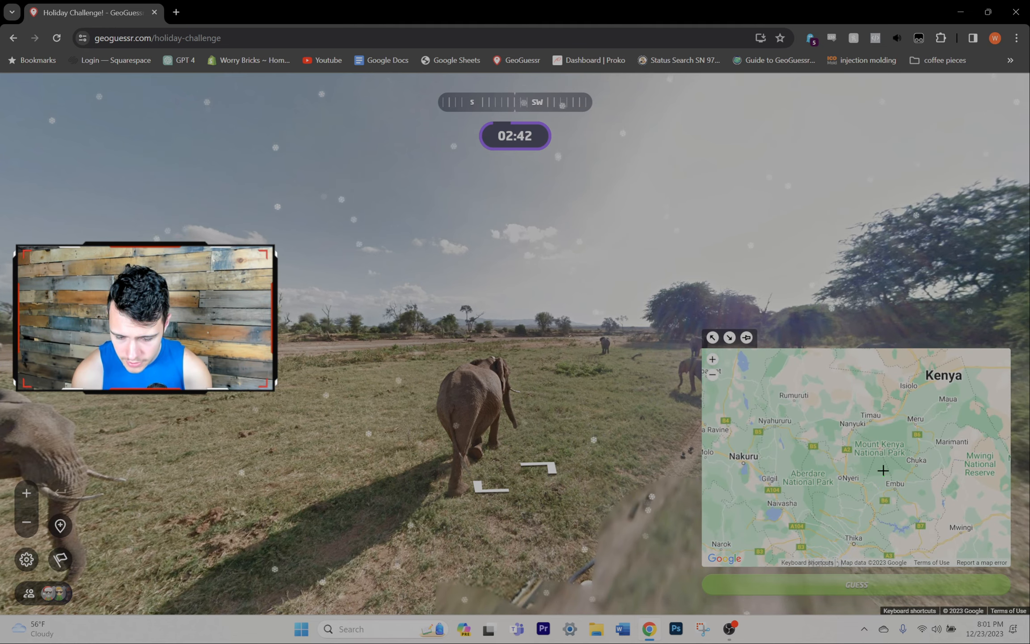
{"action": "left_click", "coordinate": [856, 454]}
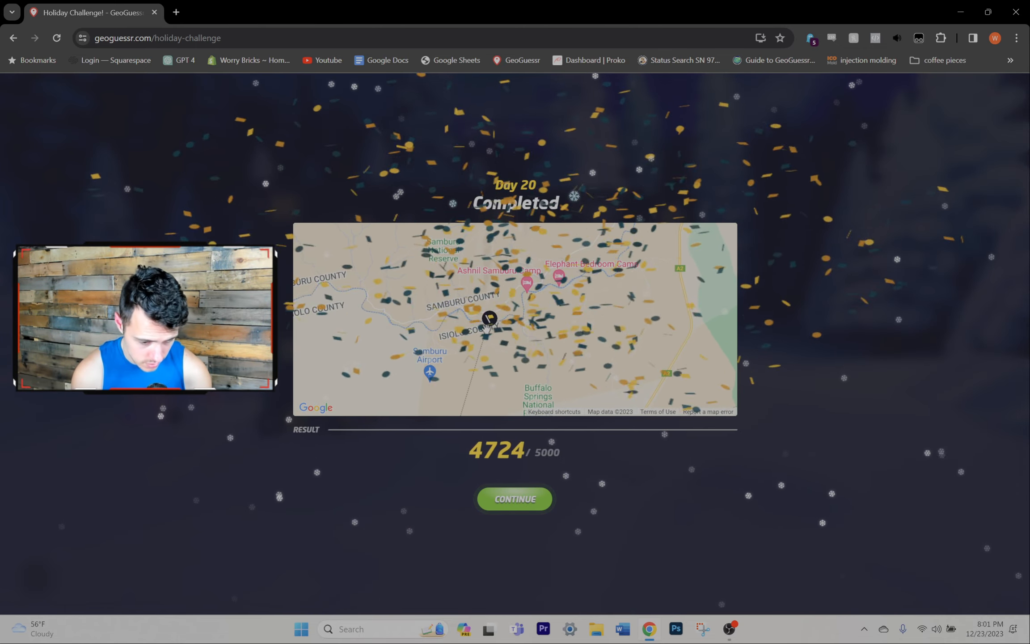
{"action": "left_click", "coordinate": [514, 499]}
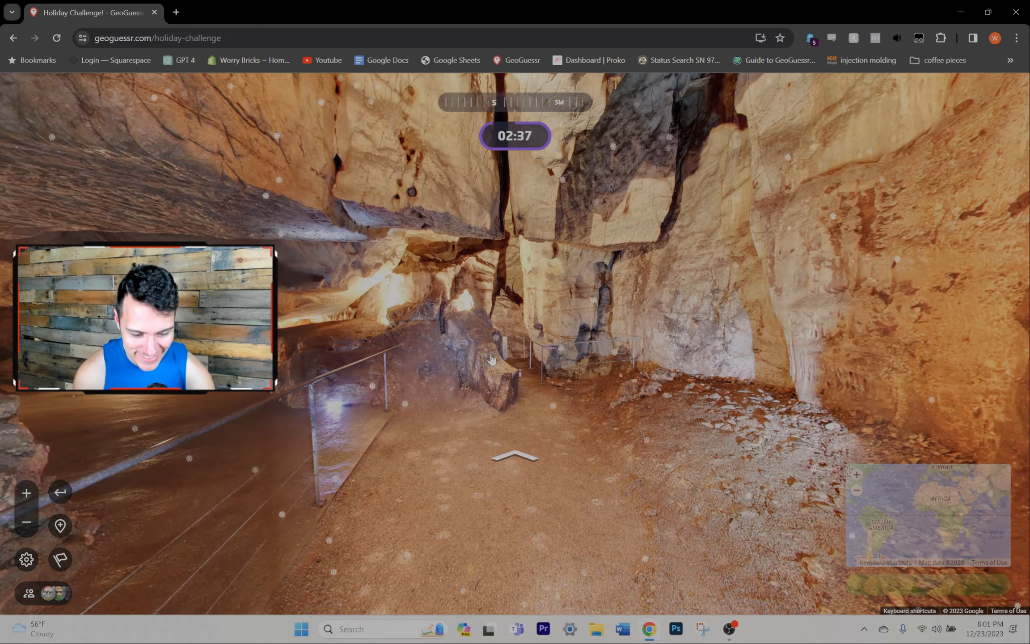
Move forward through the cave toward the houses beyond the railway
{"action": "left_click", "coordinate": [515, 457]}
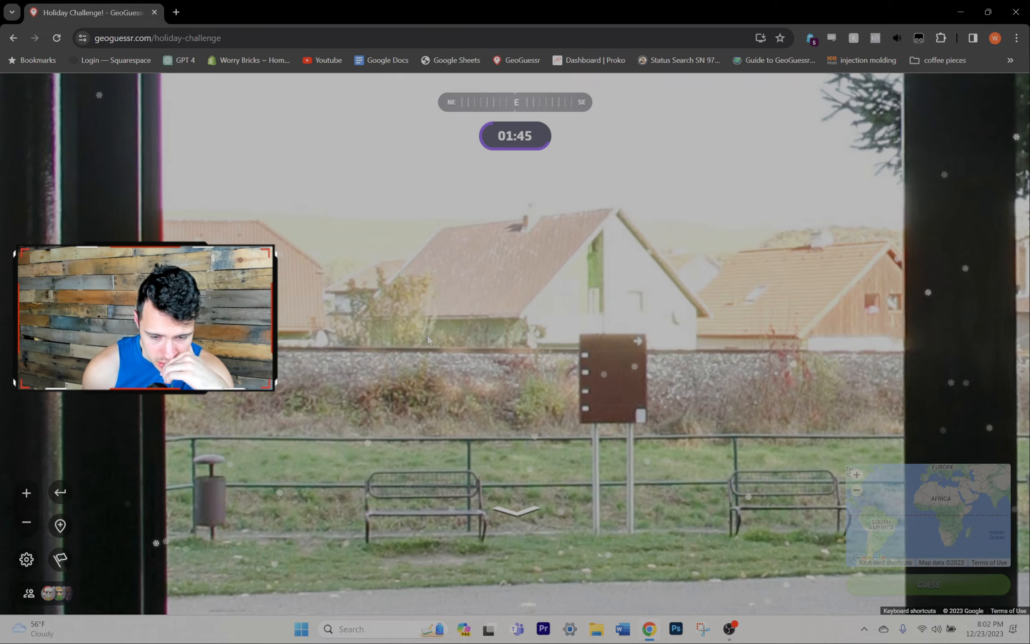
Look around the railway houses and submit the Czechia guess for 3,433 points
{"action": "left_click_drag", "start_coordinate": [427, 339], "coordinate": [657, 328]}
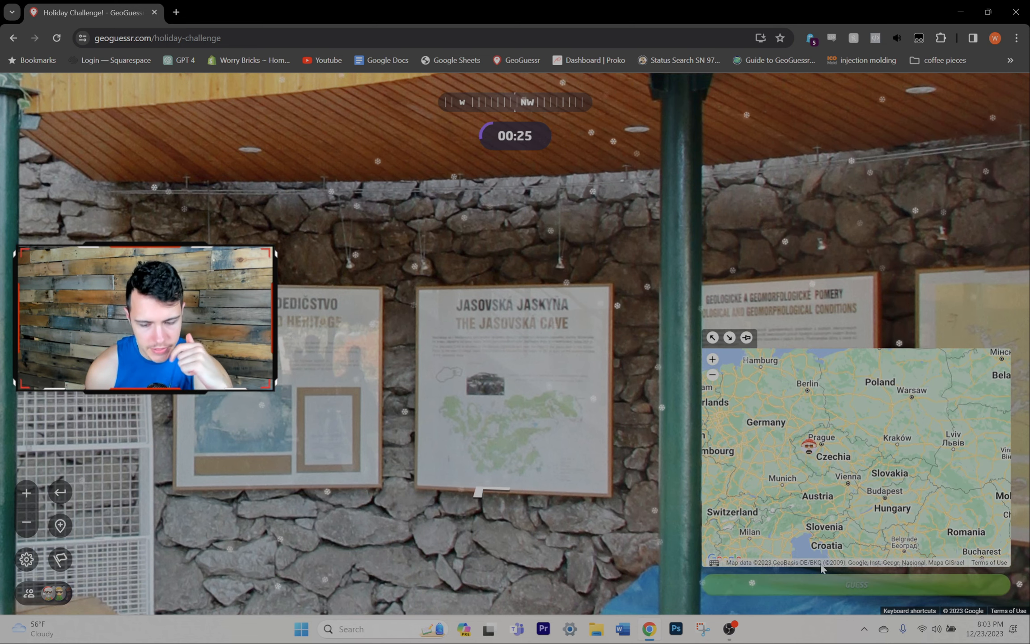
{"action": "left_click", "coordinate": [854, 584]}
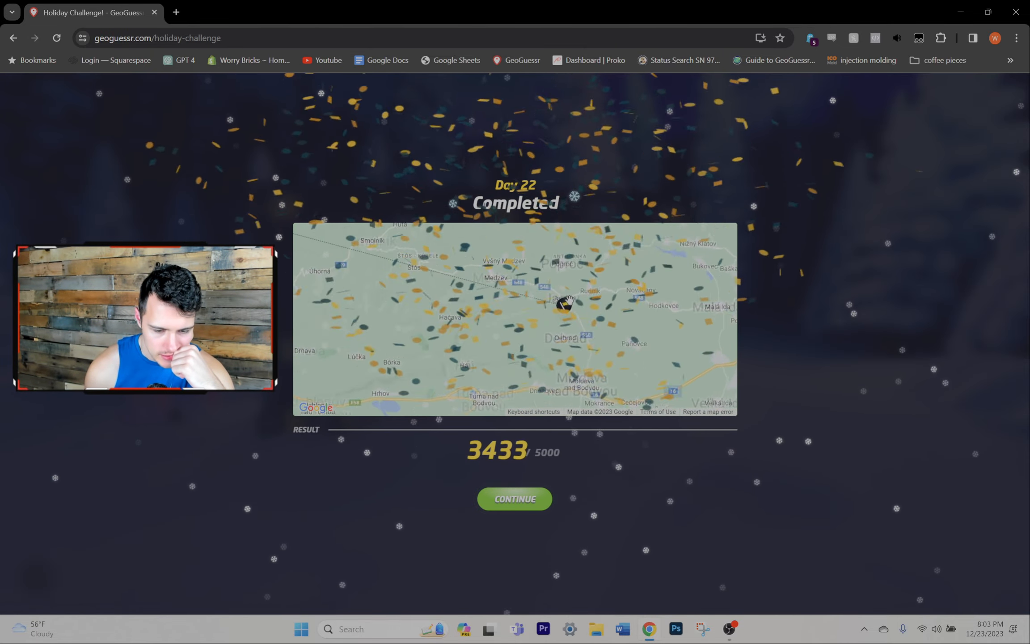
Claim the Day 22 gift box reward and open door 23 on the advent calendar
{"action": "left_click", "coordinate": [514, 499]}
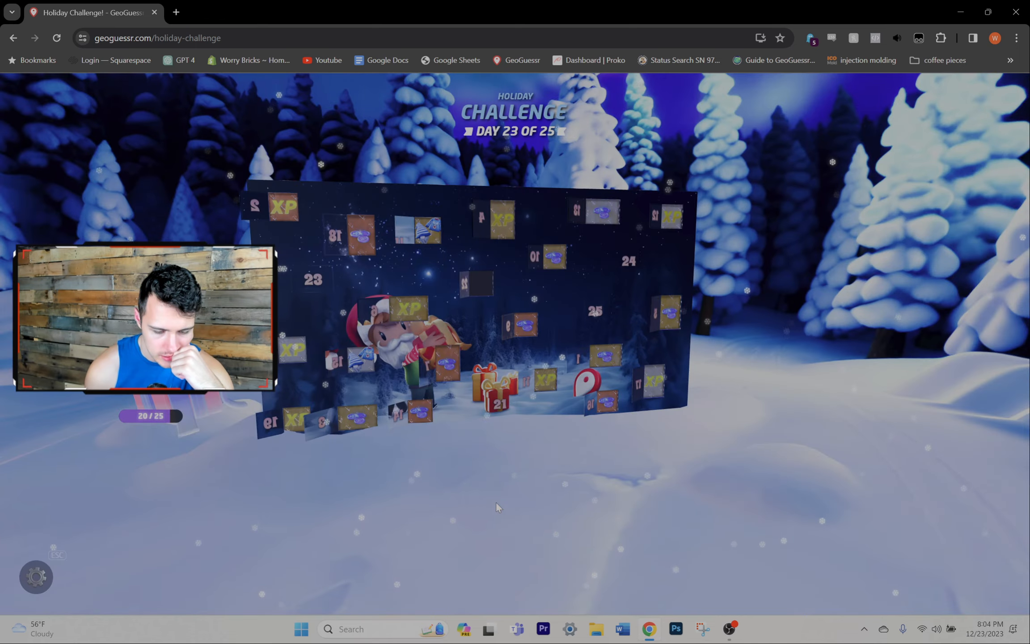
{"action": "left_click", "coordinate": [479, 282]}
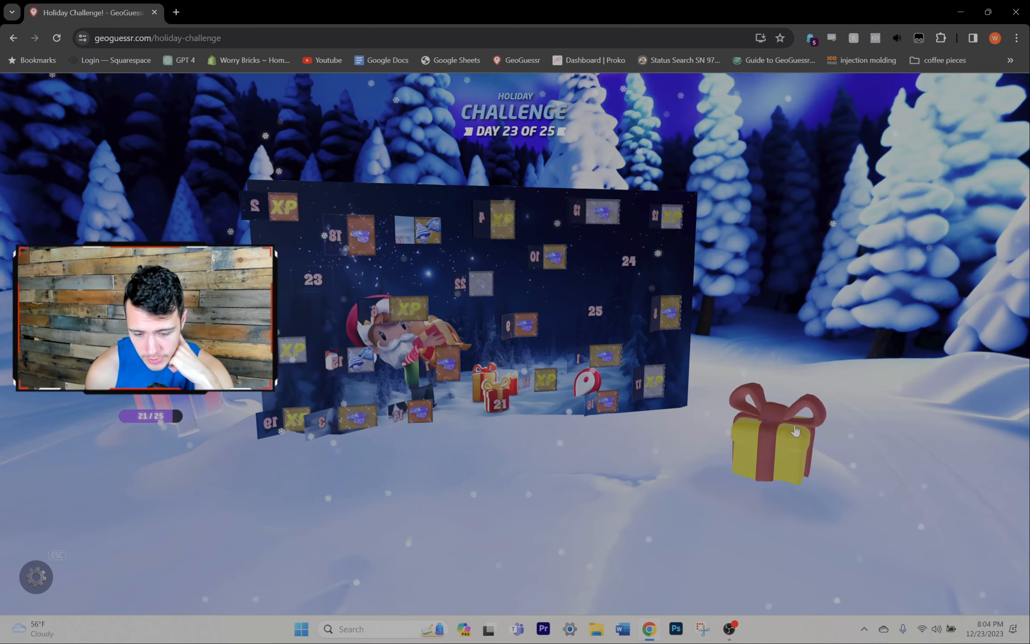
{"action": "left_click", "coordinate": [777, 430]}
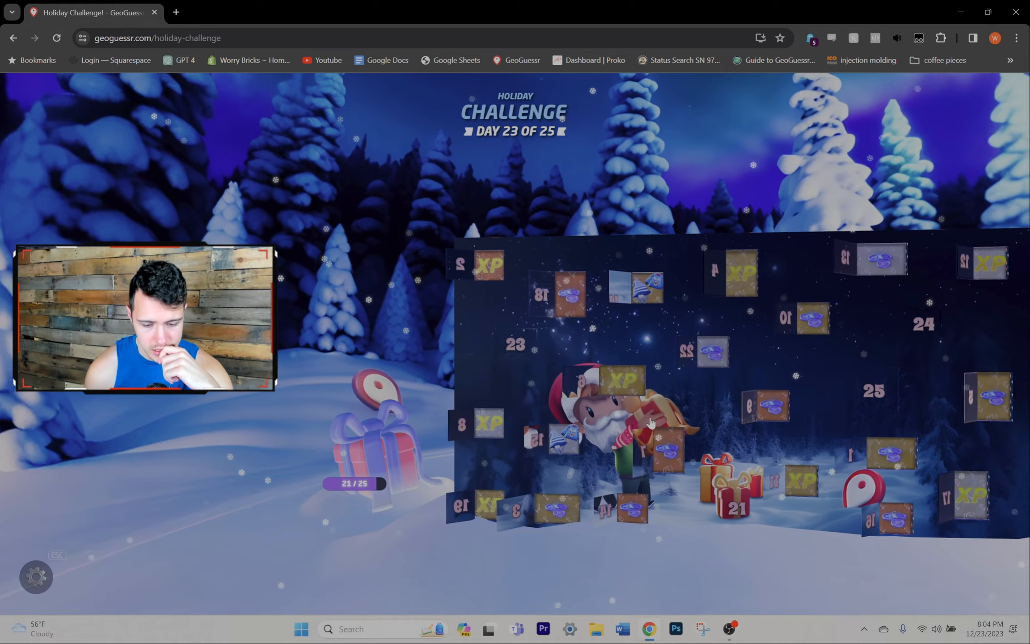
{"action": "left_click", "coordinate": [516, 344]}
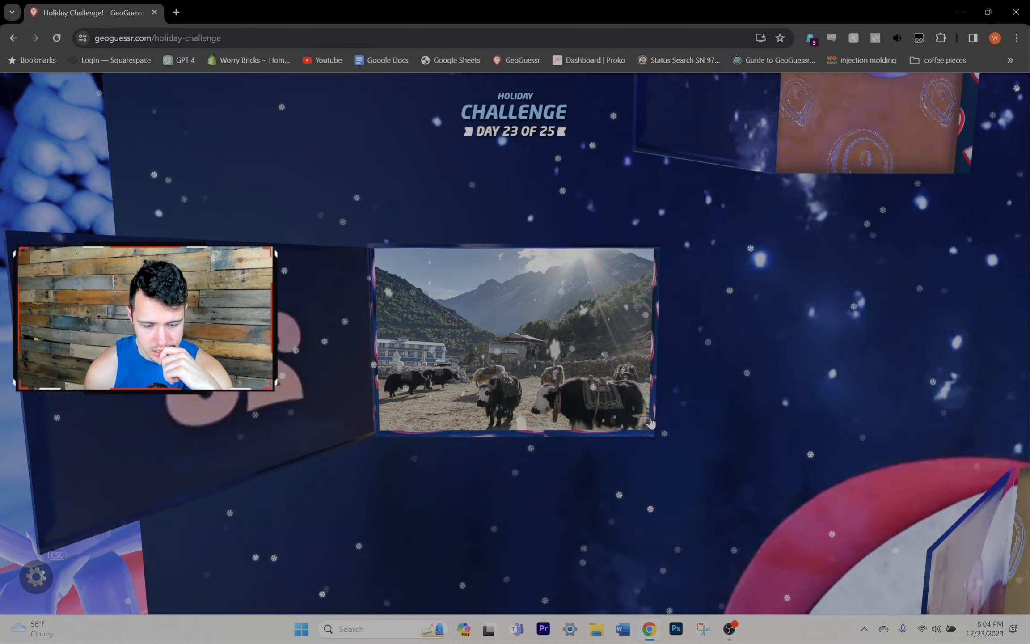
Start Day 23 and pin the guess near Shey Phoksundo National Park in western Nepal
{"action": "left_click", "coordinate": [514, 338]}
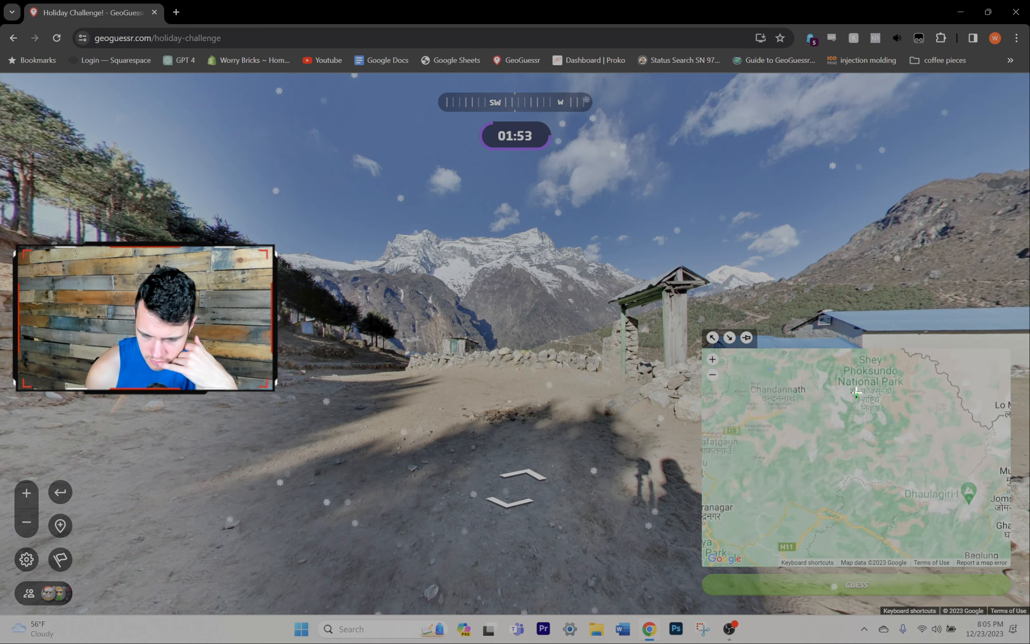
{"action": "left_click", "coordinate": [856, 410]}
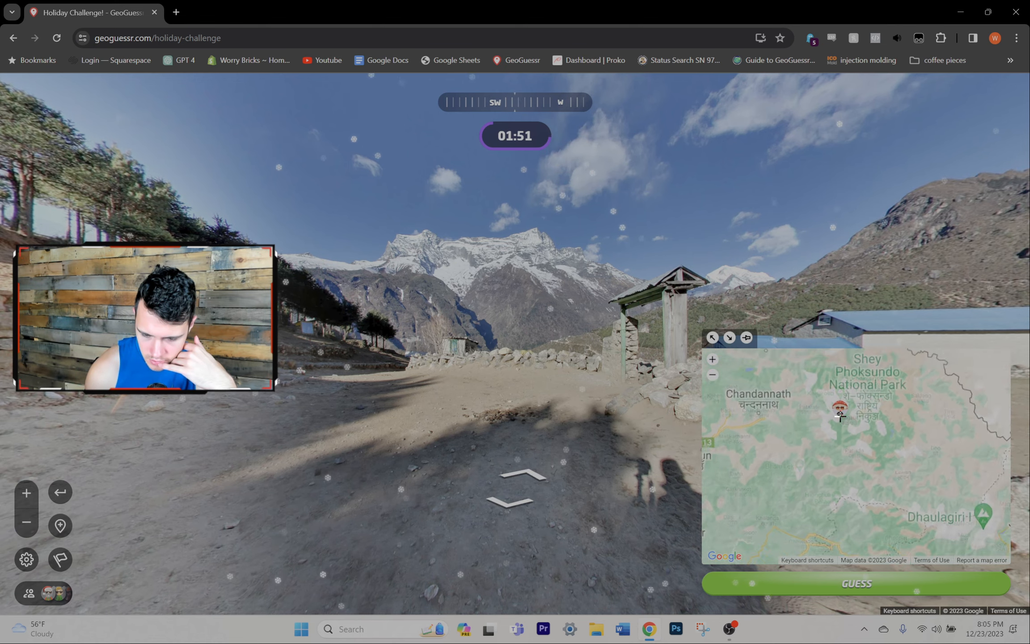
{"action": "left_click", "coordinate": [711, 375]}
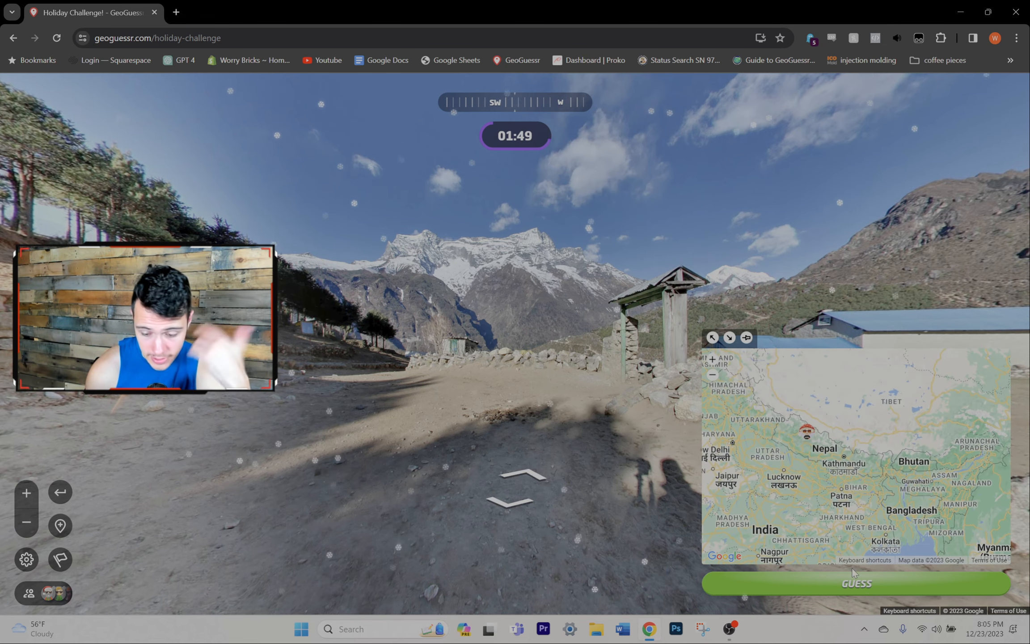
Submit the Nepal guess for 3,740 points and continue back to the calendar
{"action": "left_click", "coordinate": [855, 582]}
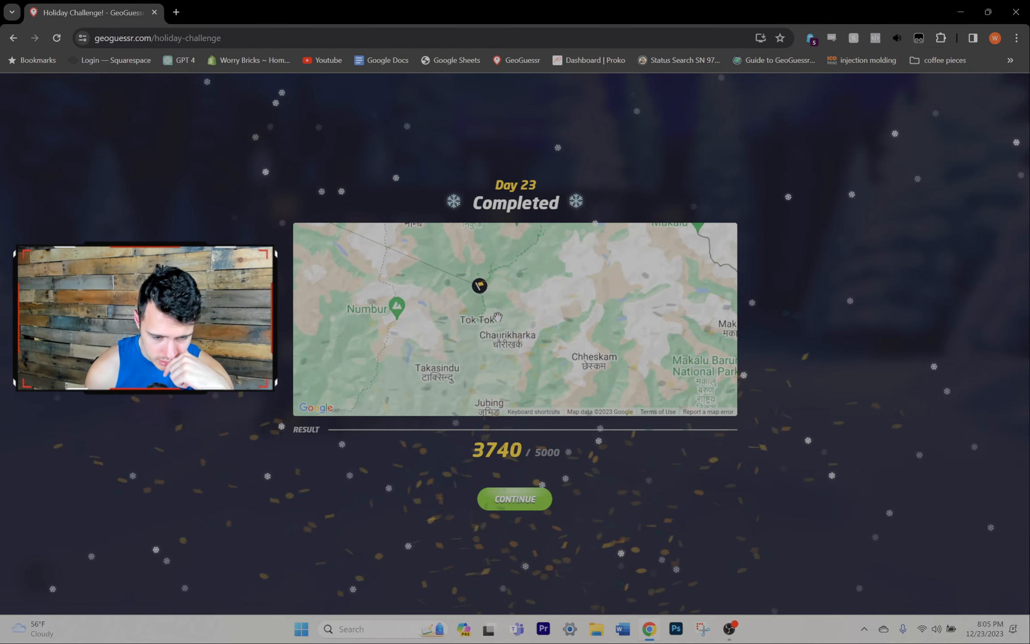
{"action": "scroll", "scroll_direction": "down", "scroll_amount": 3}
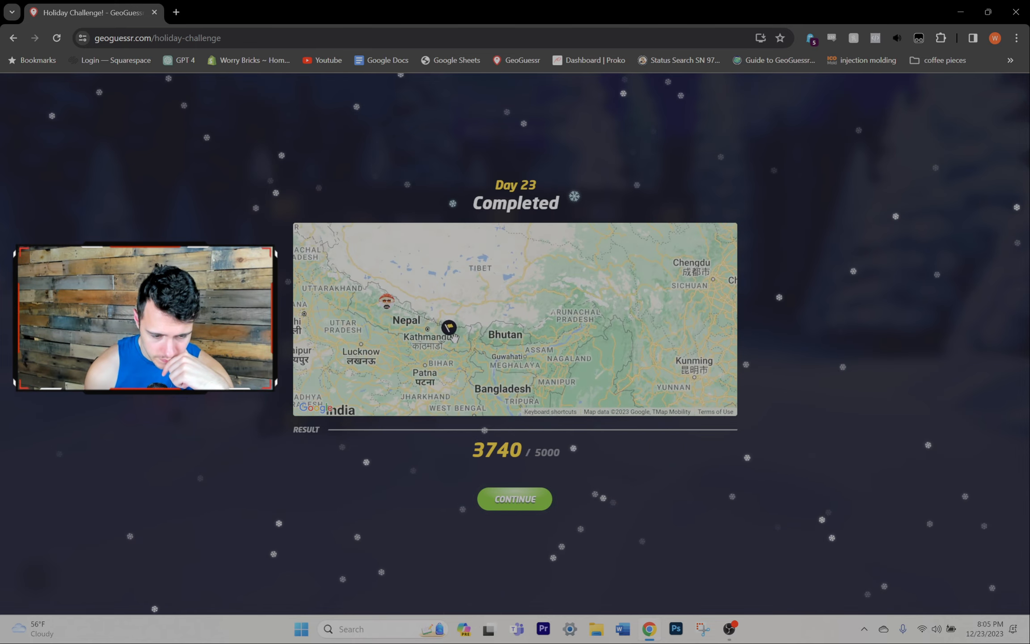
{"action": "left_click", "coordinate": [515, 498]}
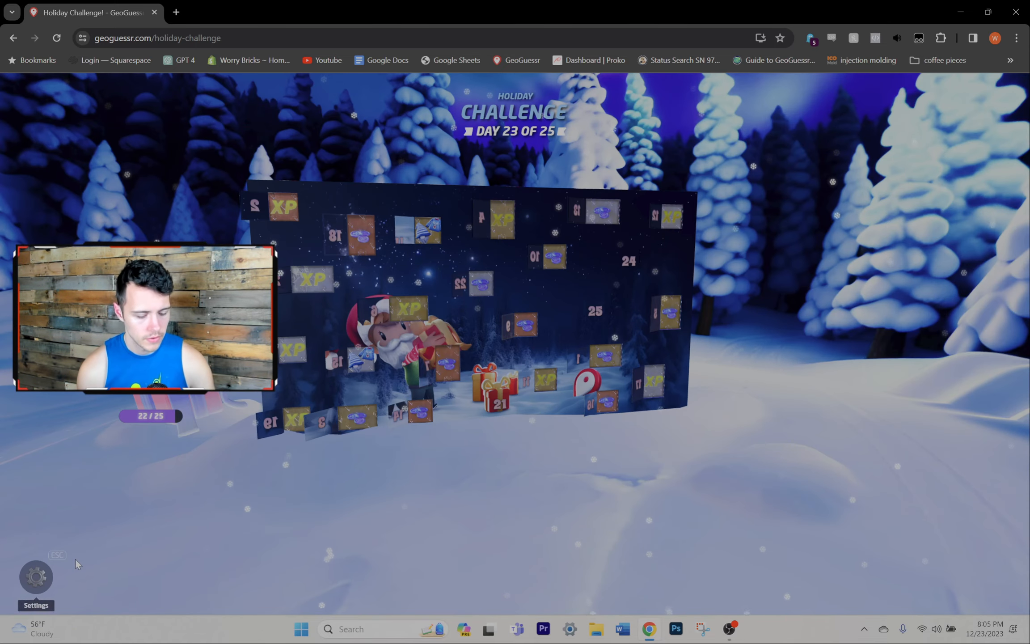
Leave the holiday challenge via settings and return to the home screen
{"action": "left_click", "coordinate": [36, 578]}
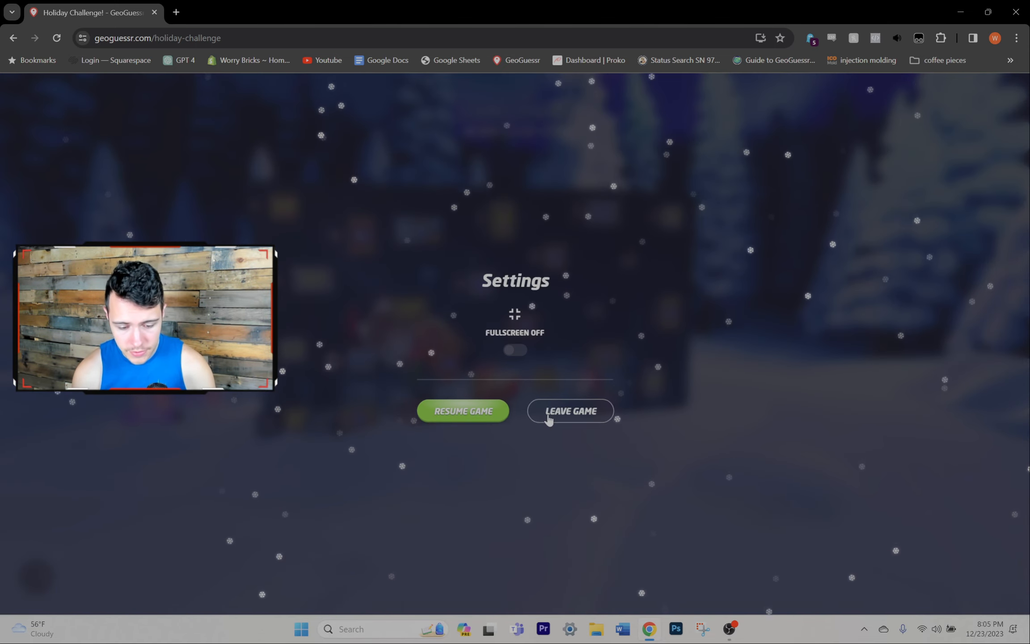
{"action": "left_click", "coordinate": [569, 410]}
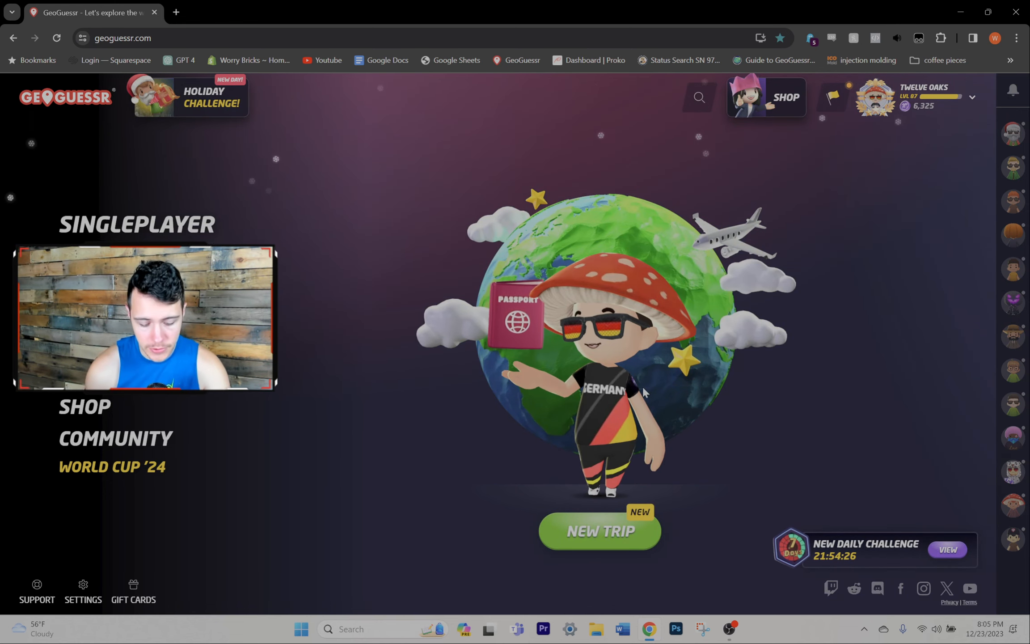
{"action": "mouse_move", "coordinate": [647, 384]}
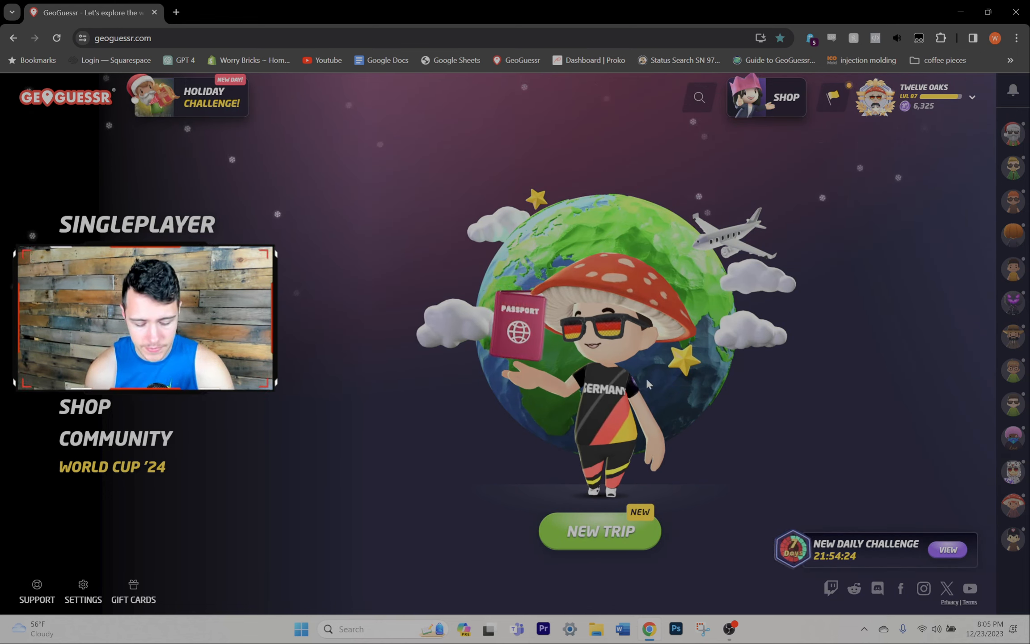